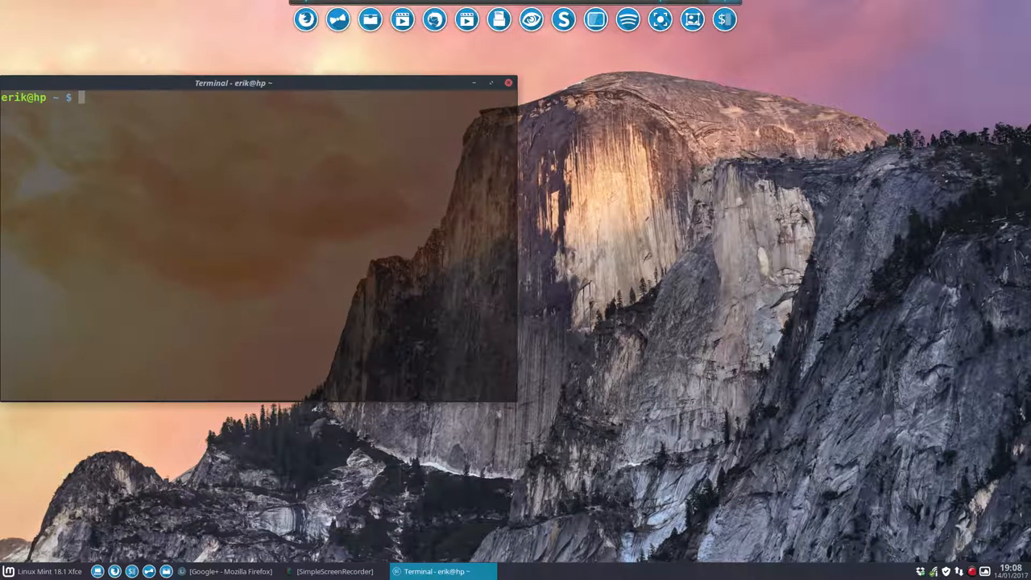
Step: Run neofetch showing Sardi-Flexible as the current icon theme, then close the terminal
left_click_drag(232, 83, 495, 146)
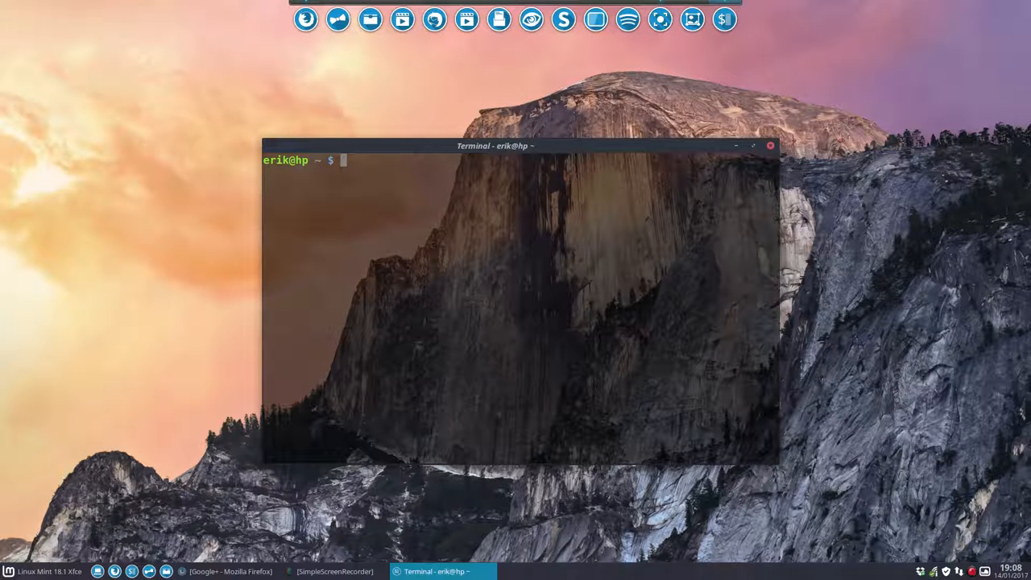
type("neo")
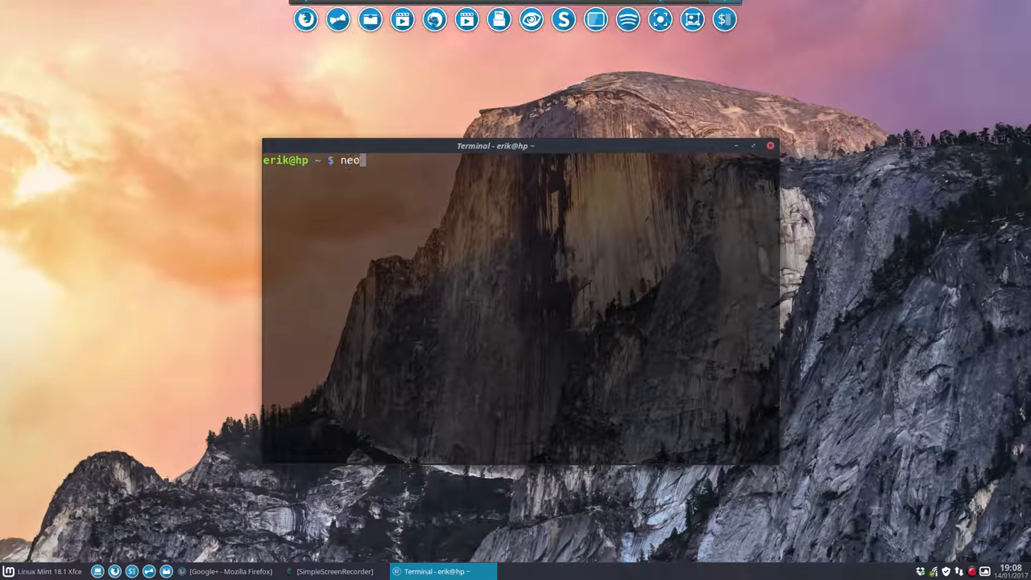
key("Return")
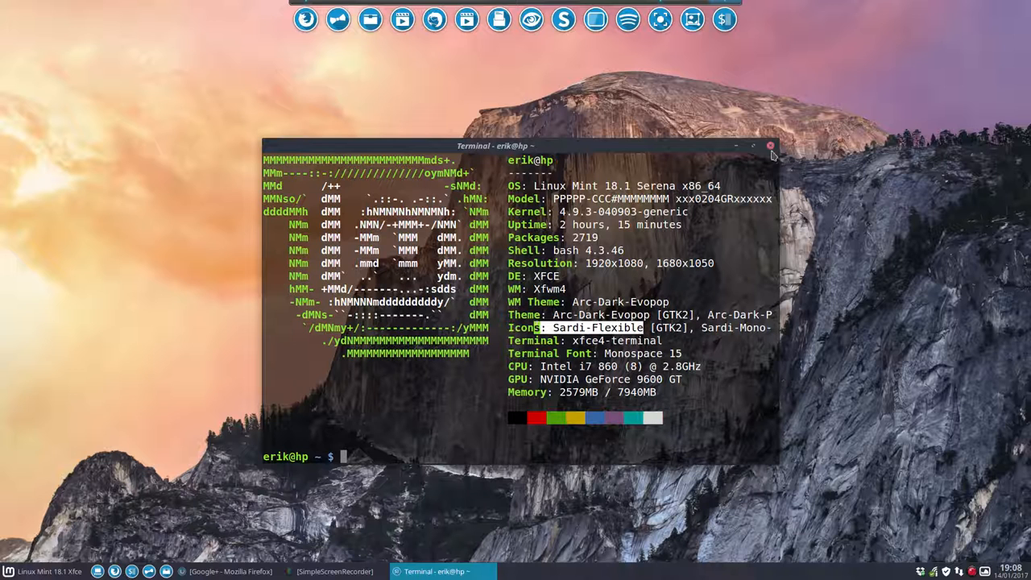
left_click(769, 145)
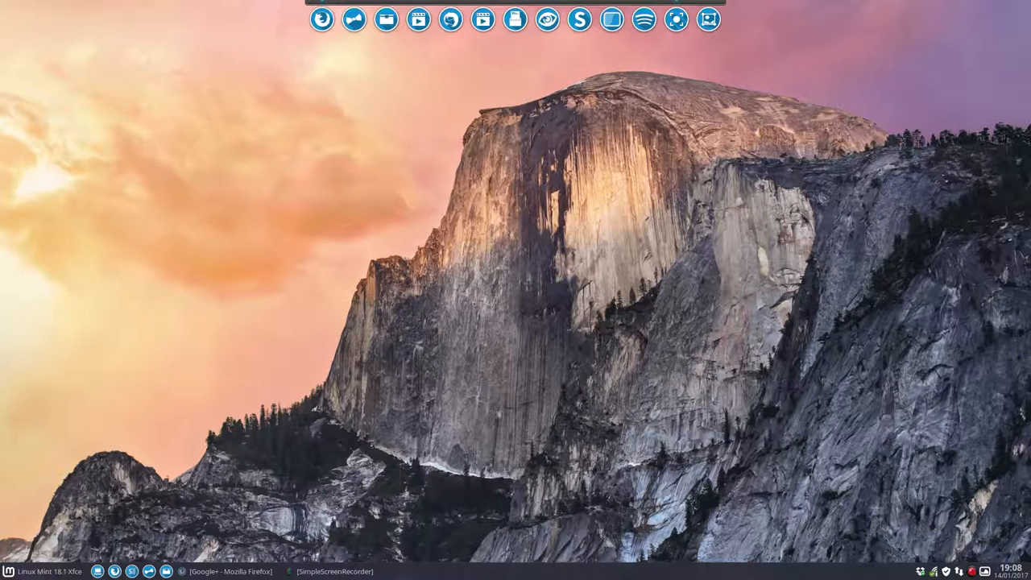
mouse_move(356, 28)
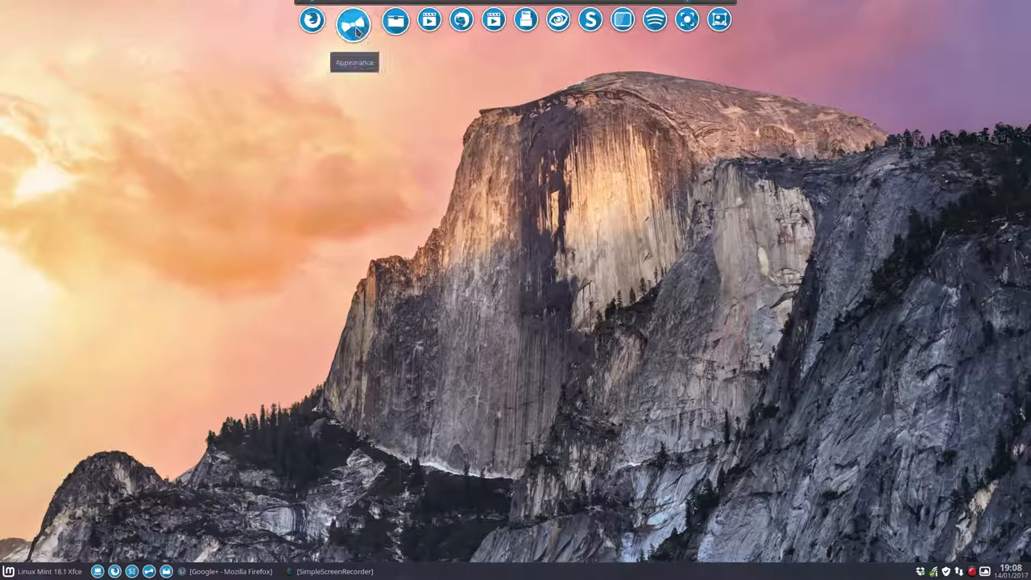
Step: Launch Gpick from the top dock, showing its nine-colour palette
left_click(356, 22)
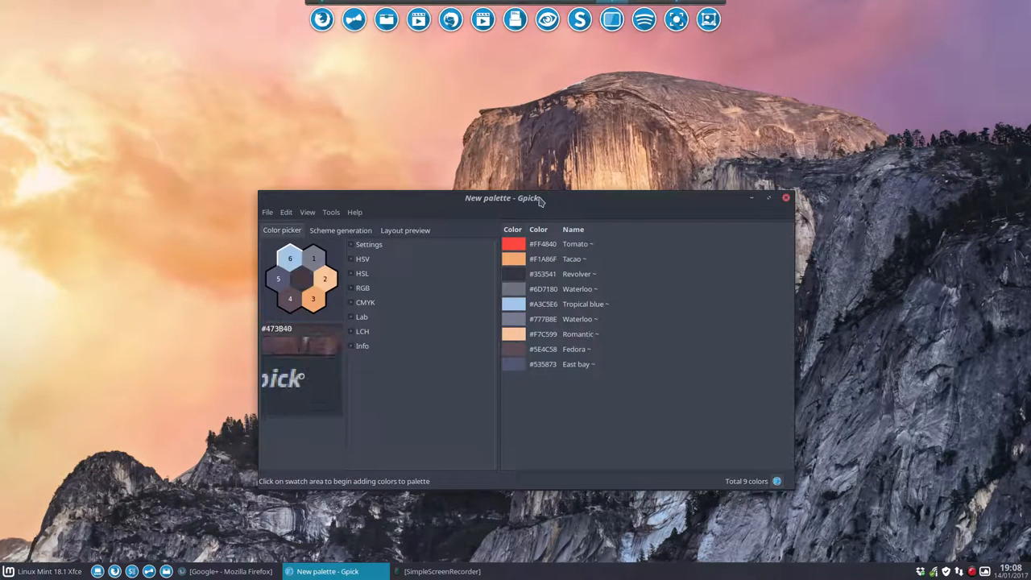
Step: Reposition the Gpick window and sample the orange Tacao colour #EFA369 as a tenth palette entry
left_click_drag(502, 198, 570, 155)
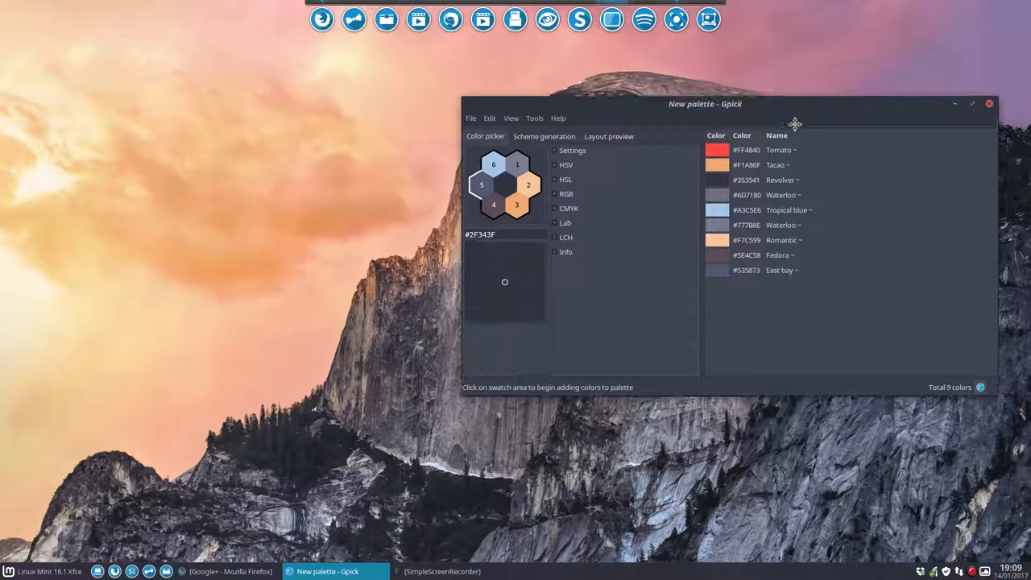
left_click_drag(705, 103, 713, 262)
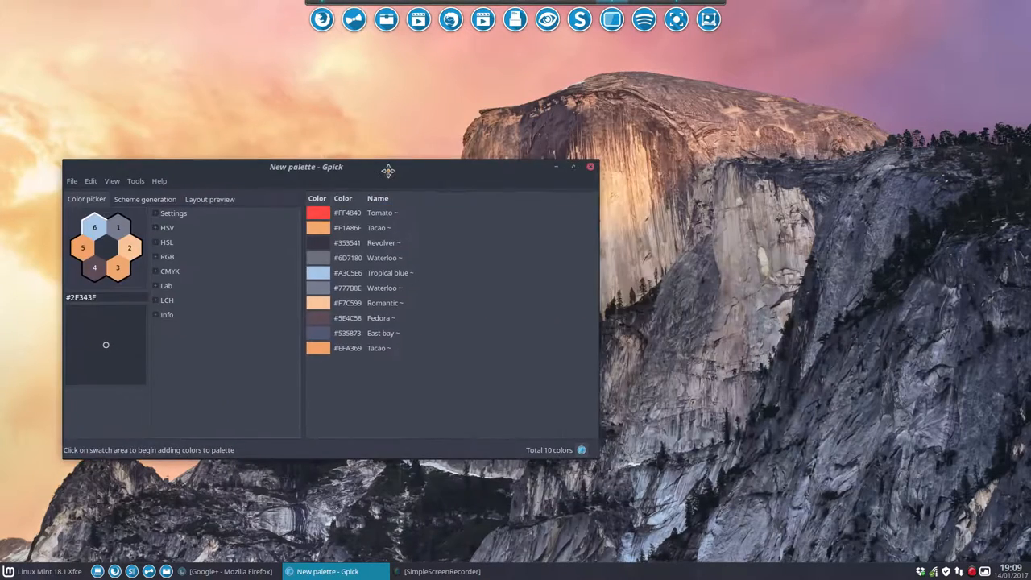
left_click_drag(388, 167, 479, 113)
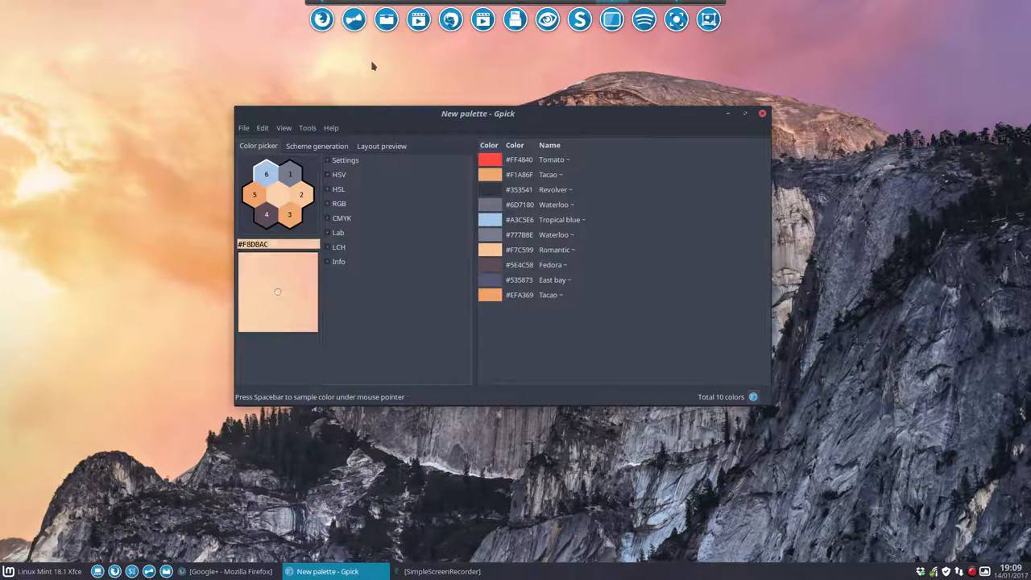
left_click(492, 235)
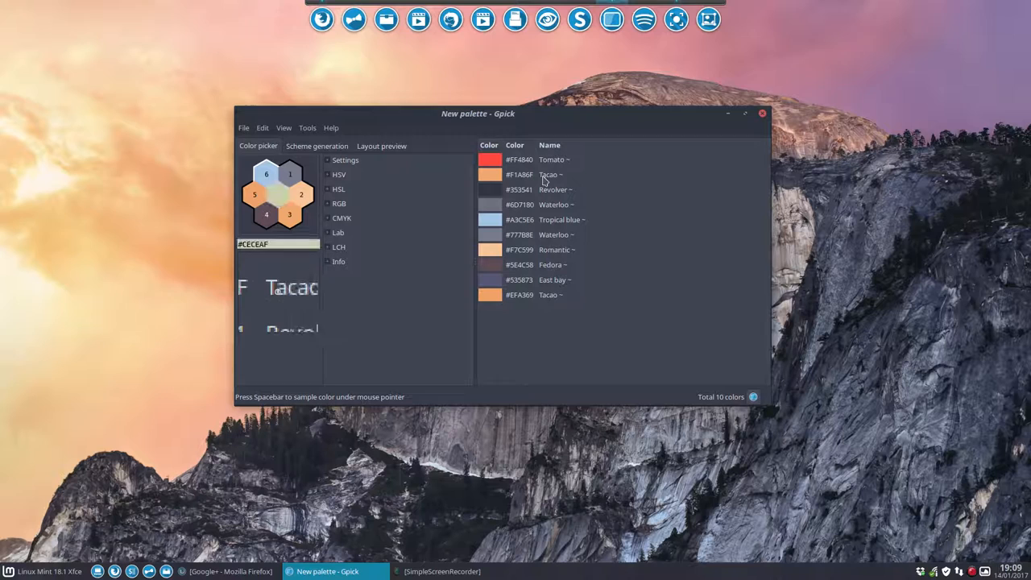
Step: Select the original Tacao #F1A86F and new Tacao #EFA369 rows, then minimise Gpick
left_click(552, 174)
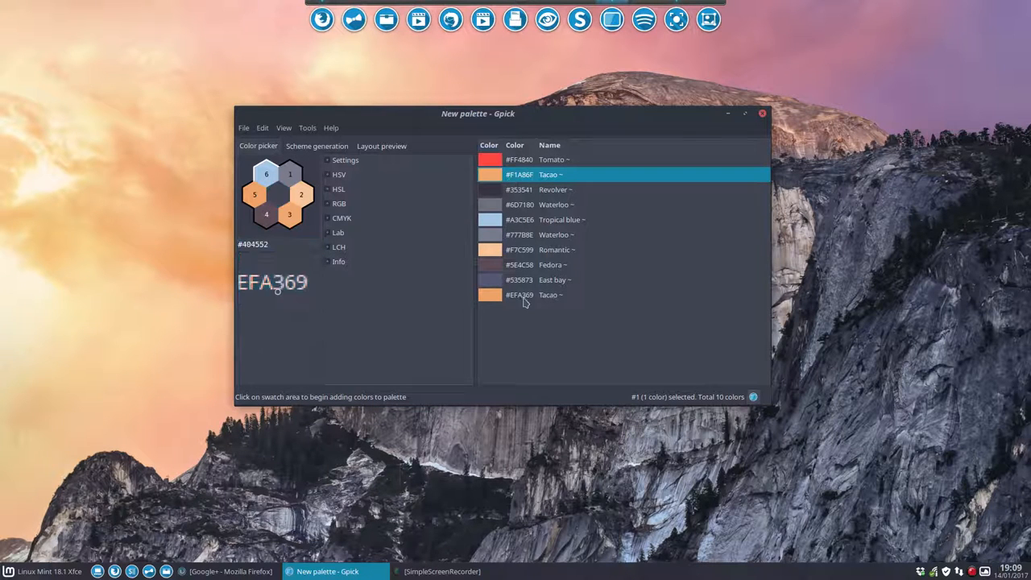
left_click(527, 295)
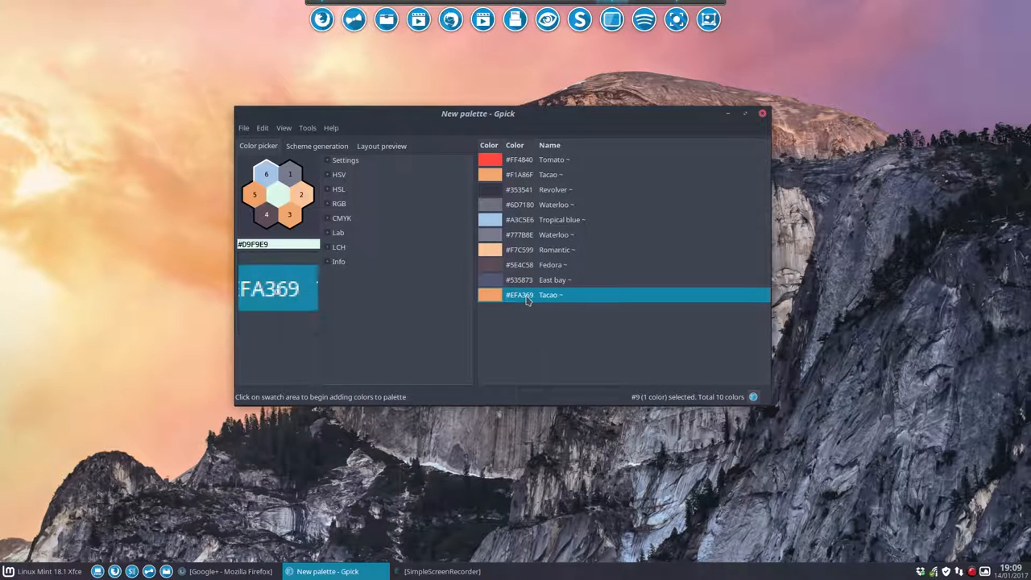
left_click(277, 194)
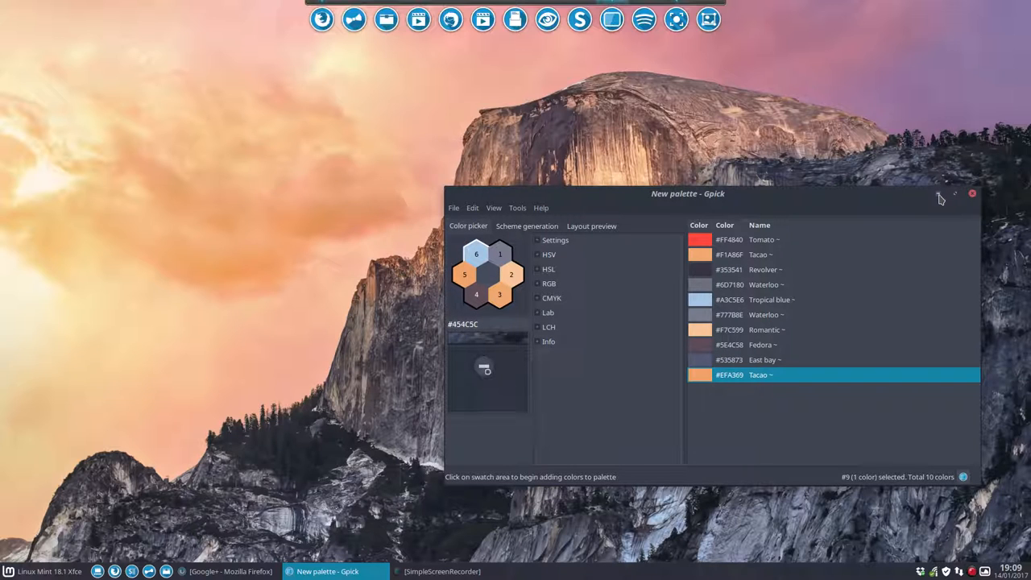
left_click(943, 199)
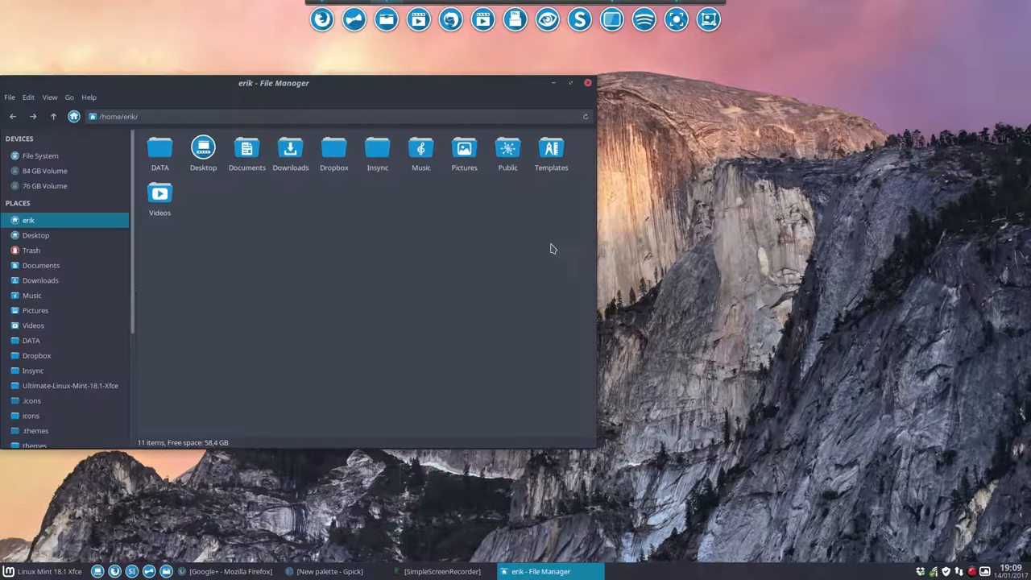
Step: Check the installed icon themes in Appearance, then select Sardi-Flexible in .icons for copying
left_click(31, 401)
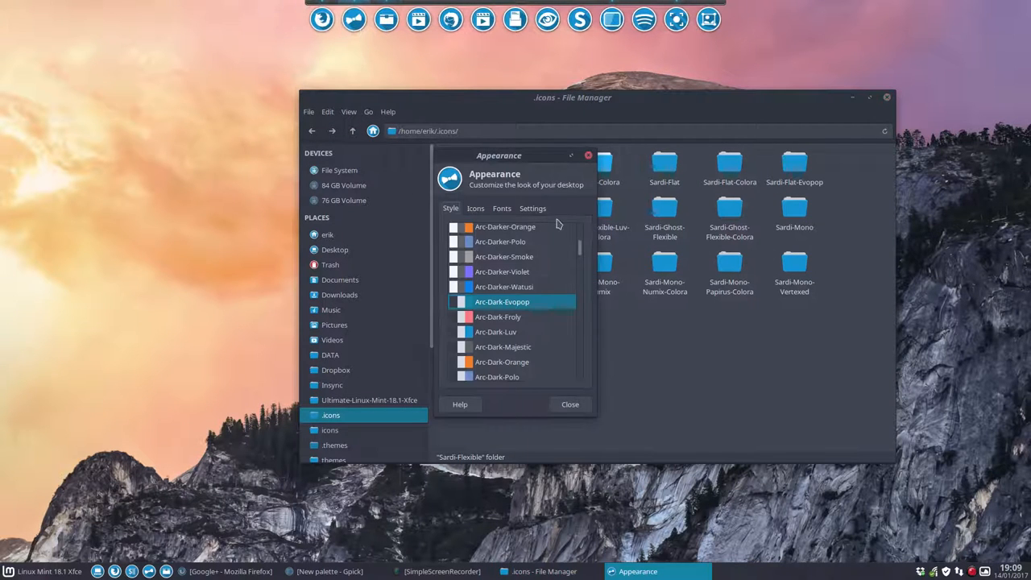
left_click(476, 208)
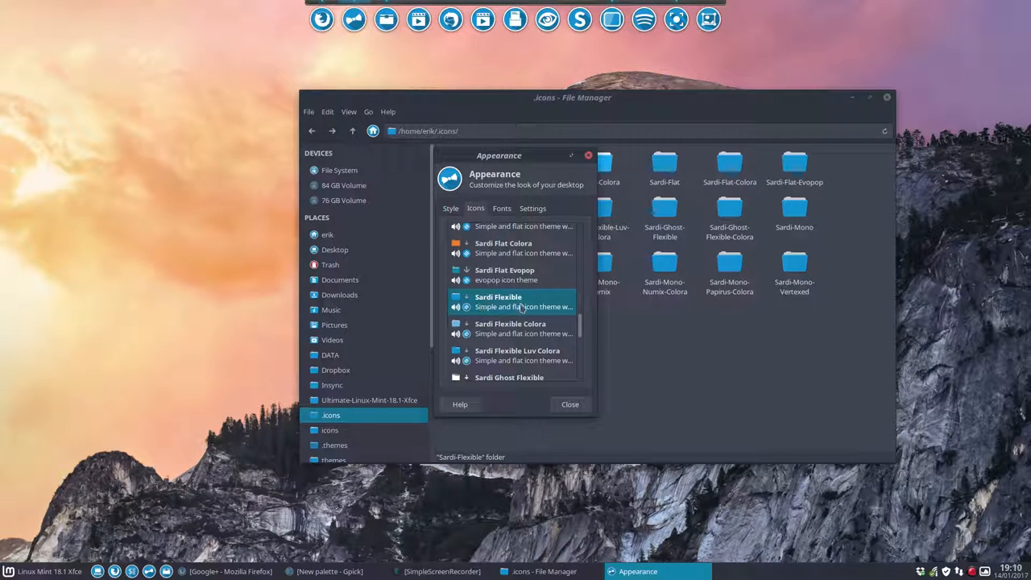
left_click(569, 404)
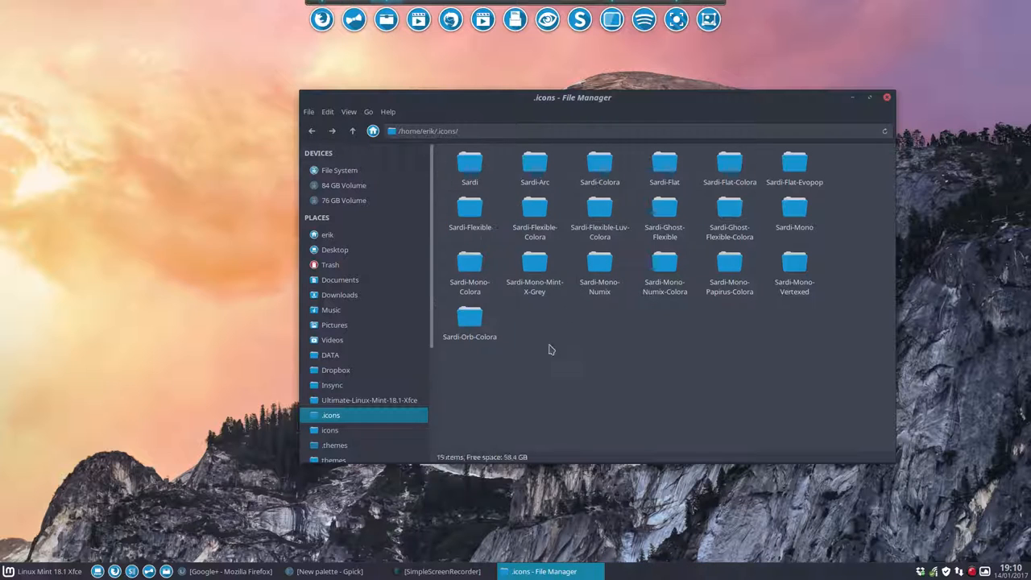
left_click(470, 214)
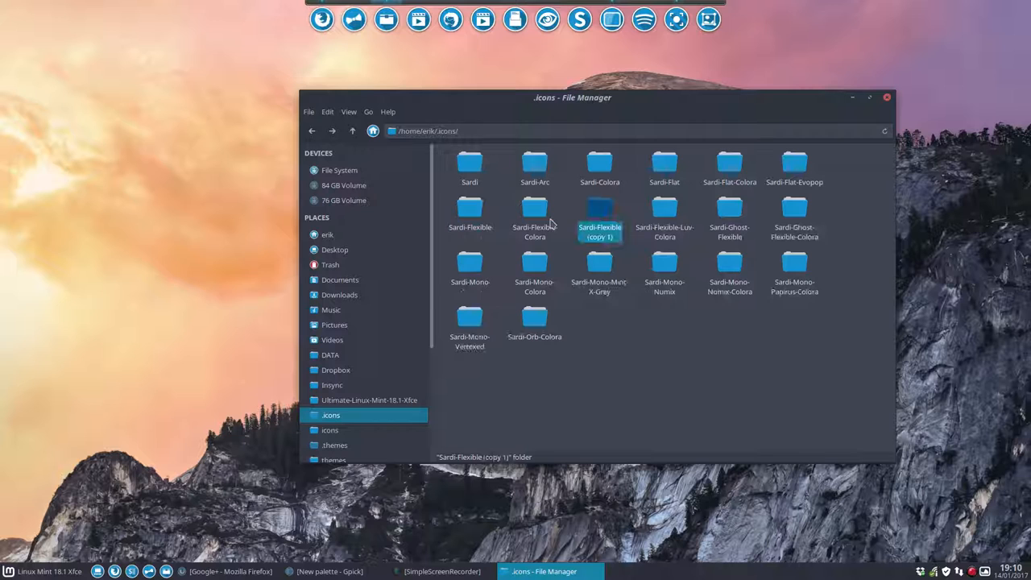
Step: Rename the pasted copy to Sardi-Flexible-Tacao and open the folder
left_click(340, 571)
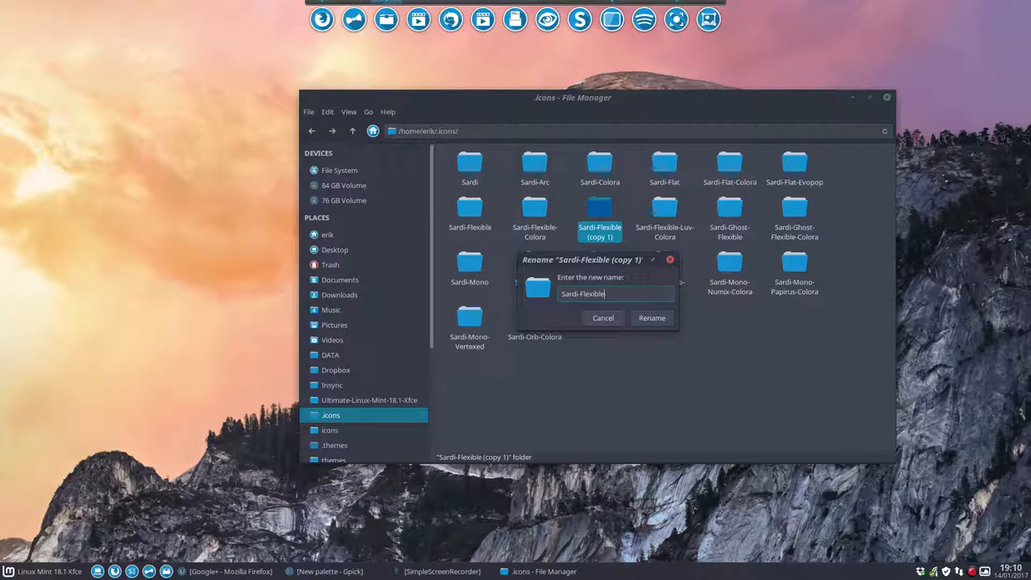
type("-Tac")
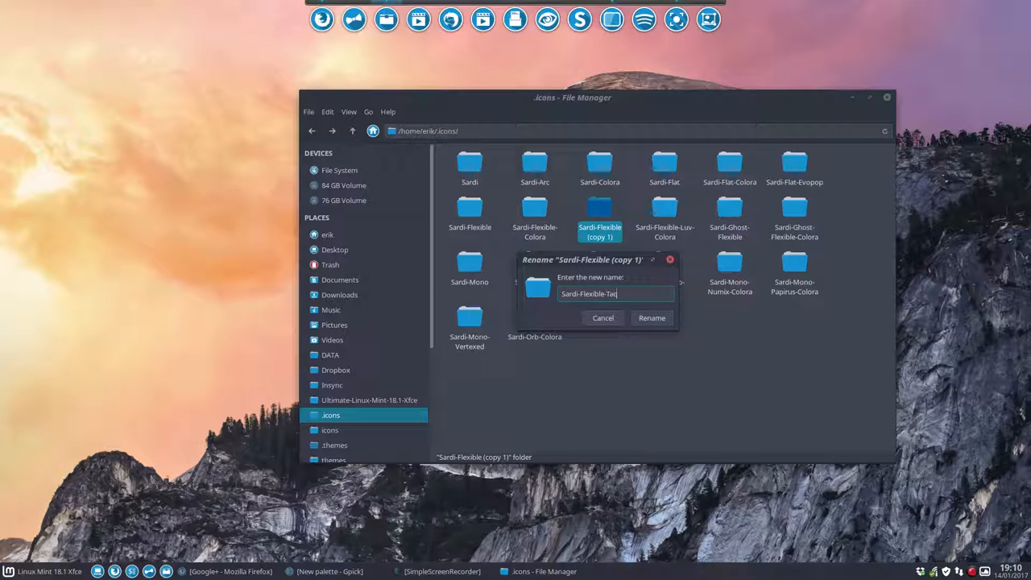
left_click(651, 317)
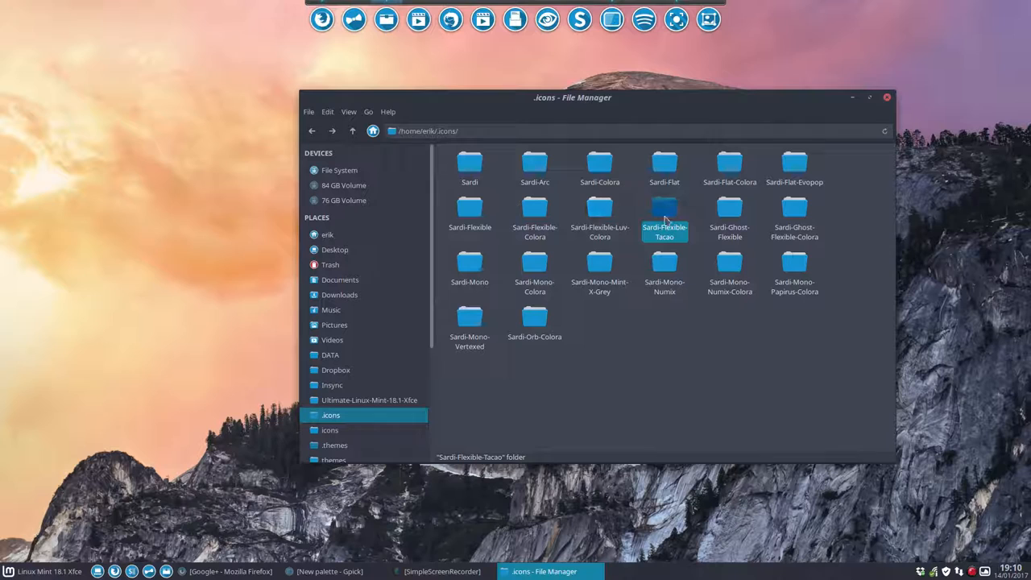
double_click(665, 211)
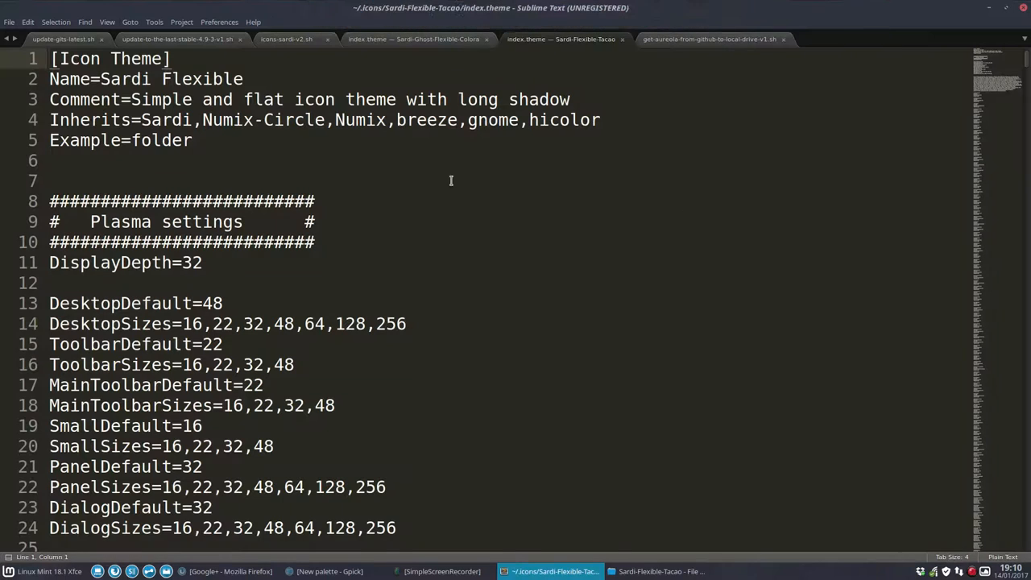
Step: Change the theme name in index.theme to Sardi Flexible Tacao
left_click(272, 79)
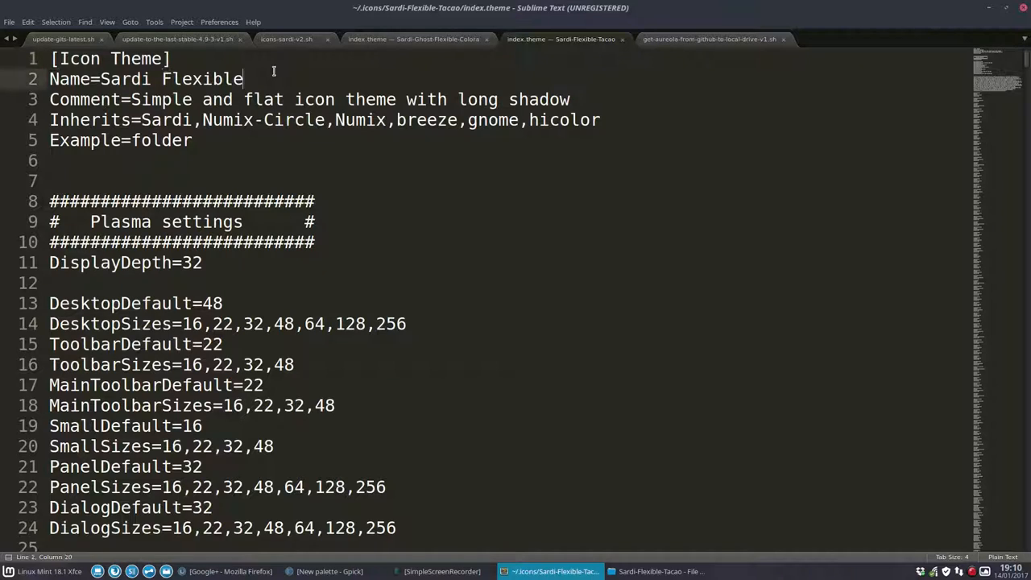
type("Ta")
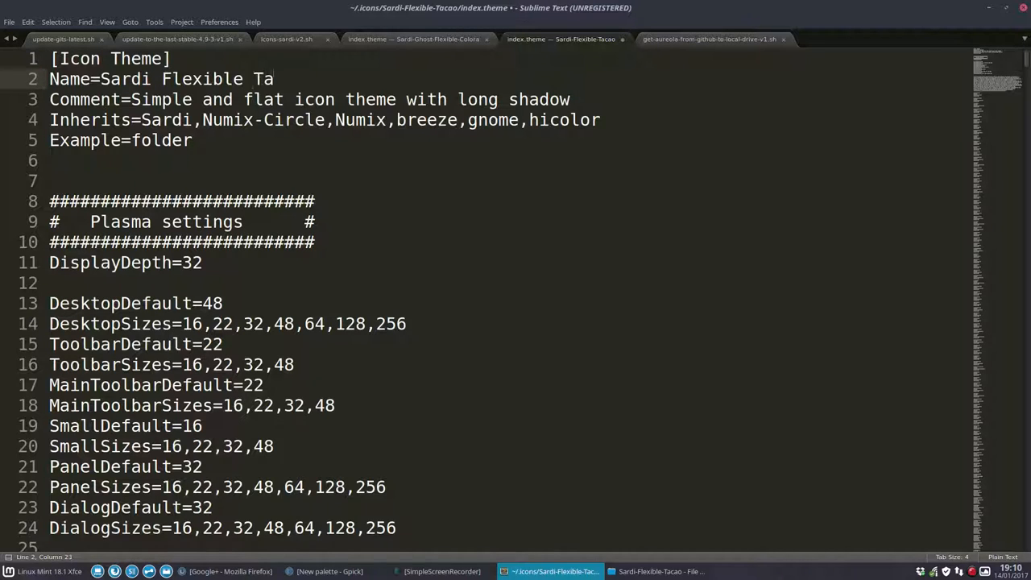
type("cao")
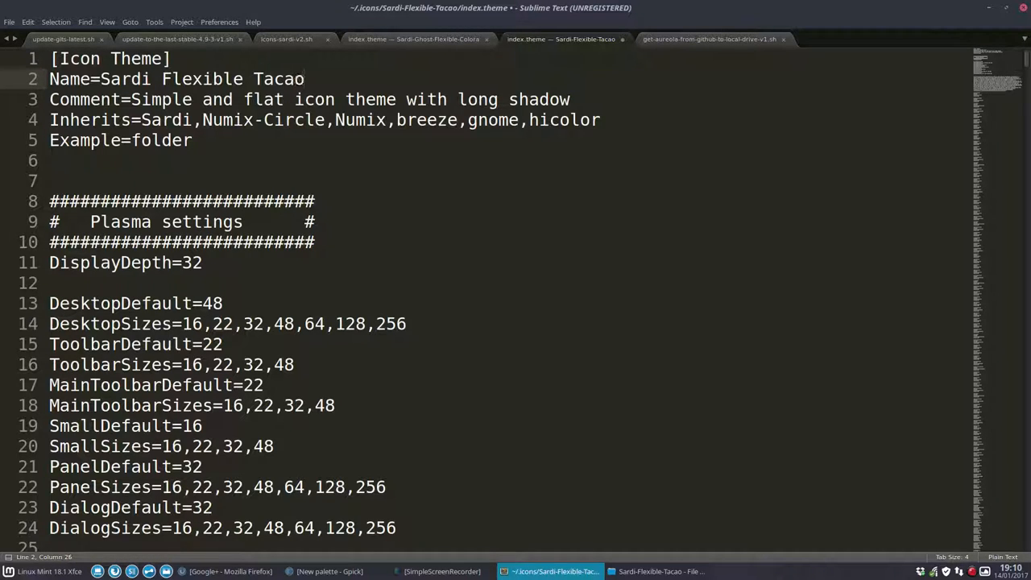
left_click(195, 119)
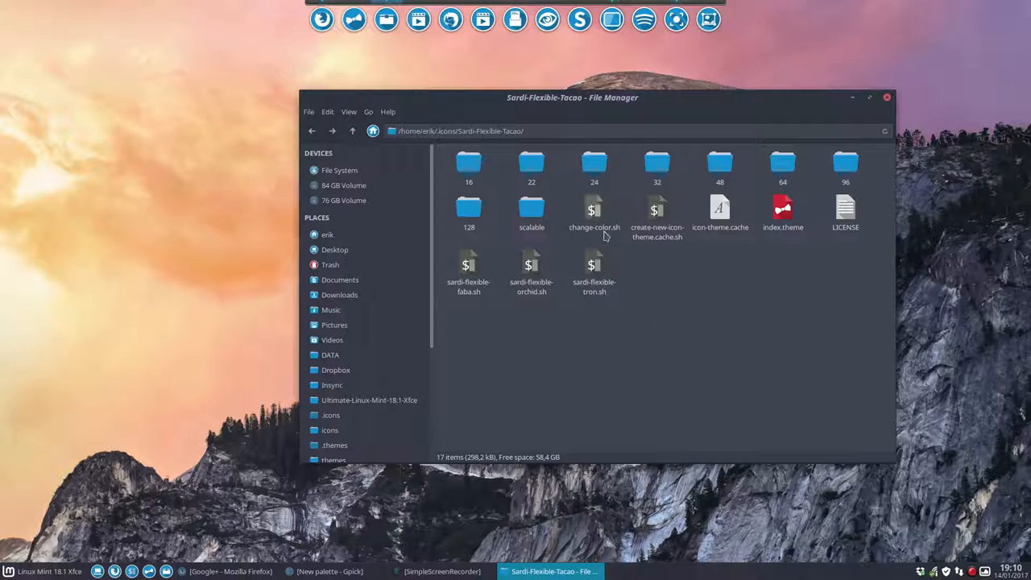
Step: Duplicate change-color.sh as a new script named sardi-flexible-tacao.sh
left_click(593, 210)
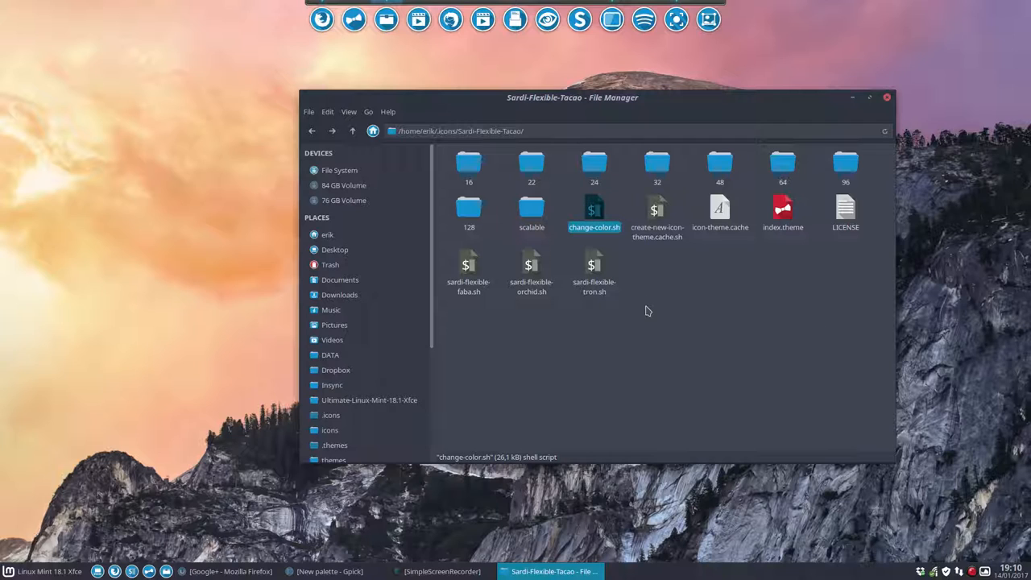
left_click(651, 298)
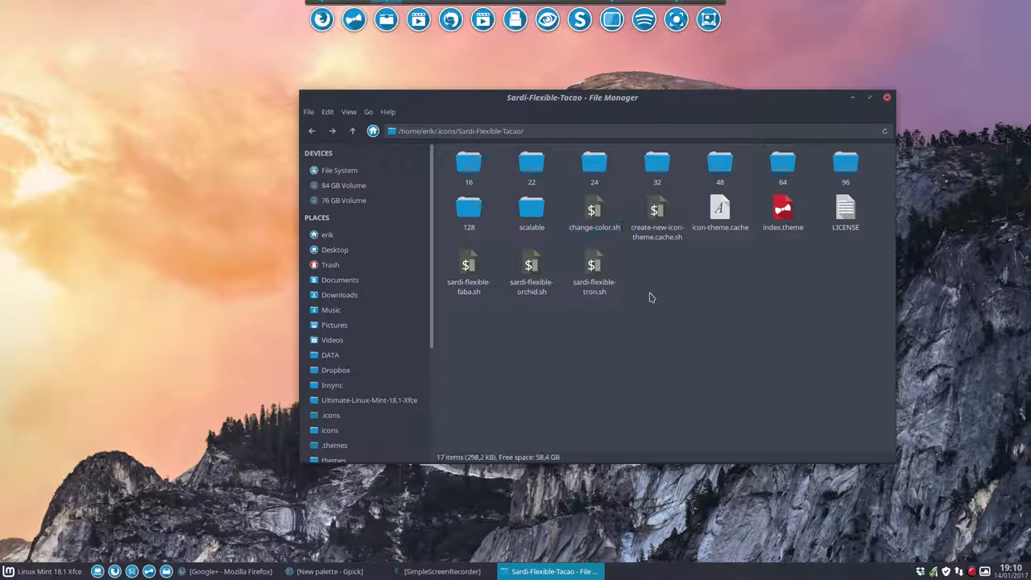
left_click(594, 211)
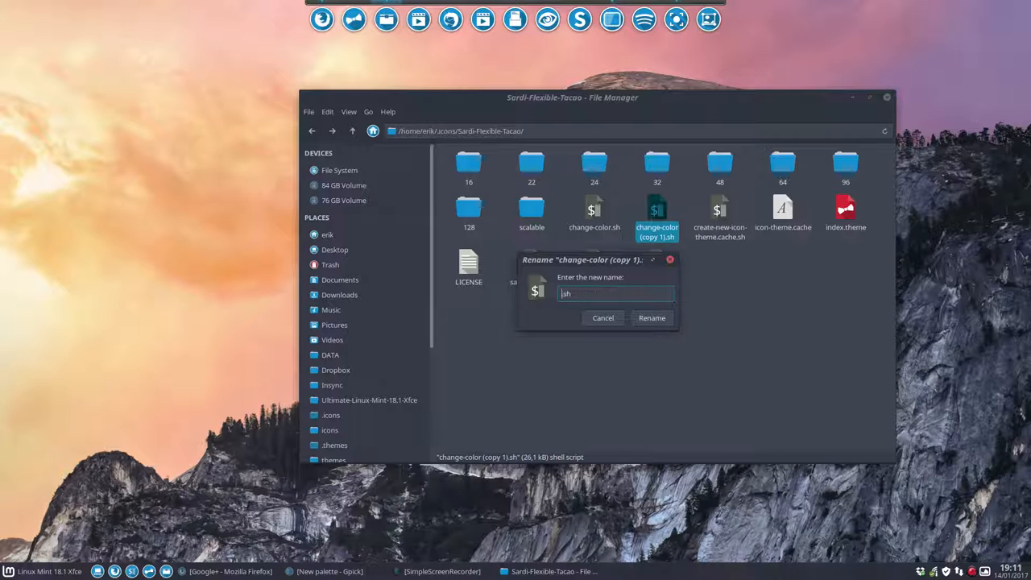
type("sardi-flexible-taco")
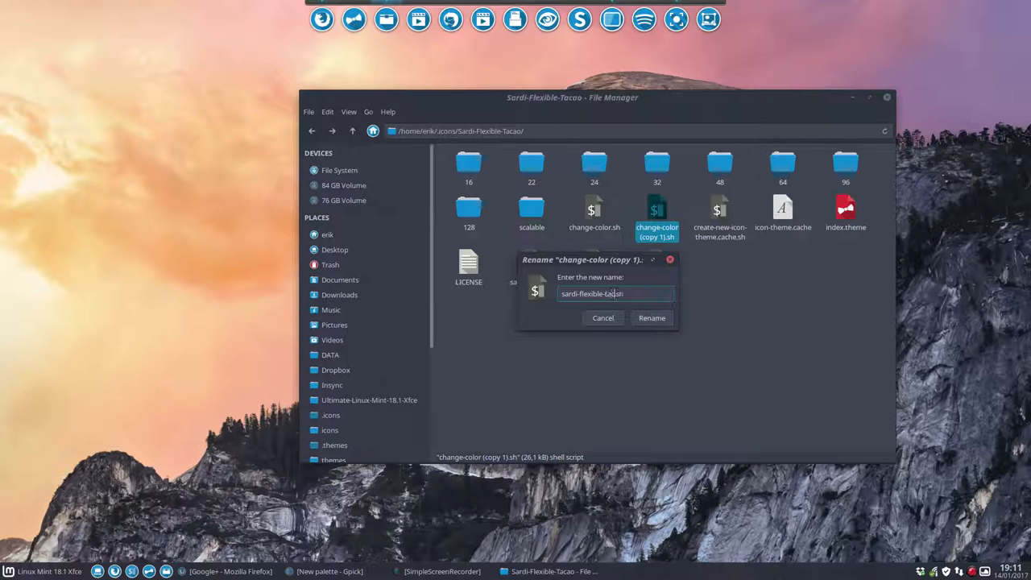
type(".sh")
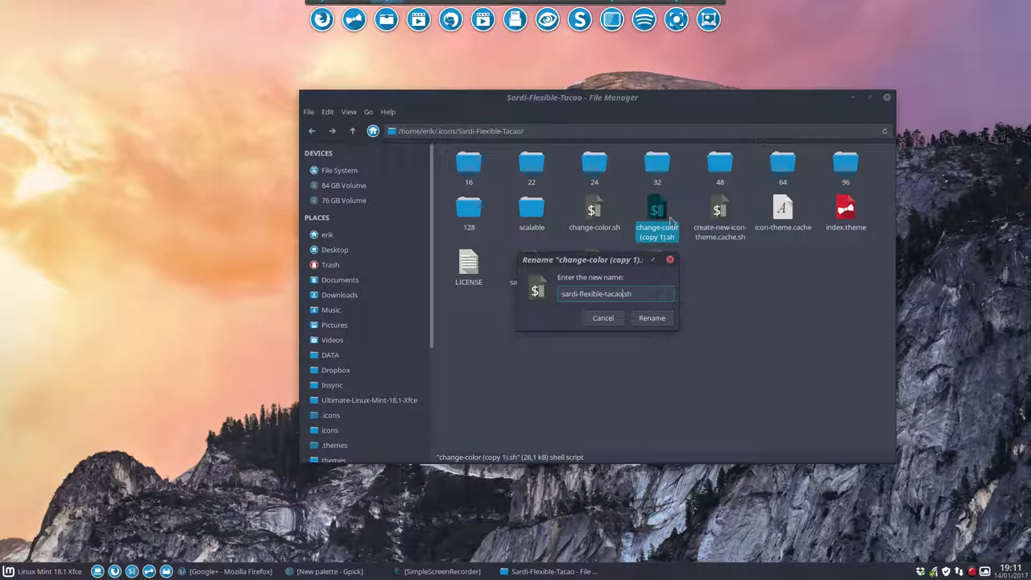
left_click(652, 317)
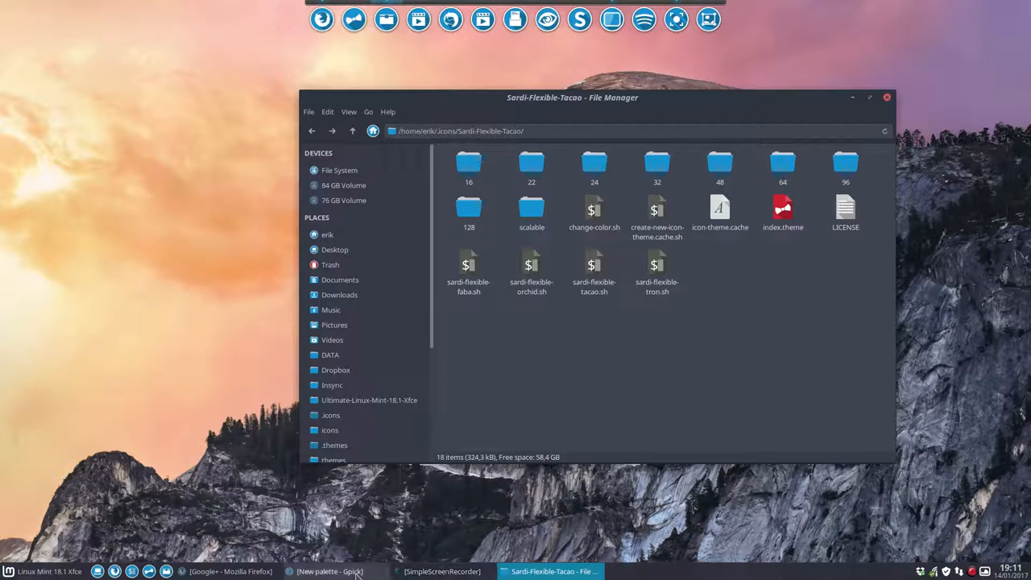
Step: Bring the Gpick palette forward to read the Tacao colour value
left_click(340, 570)
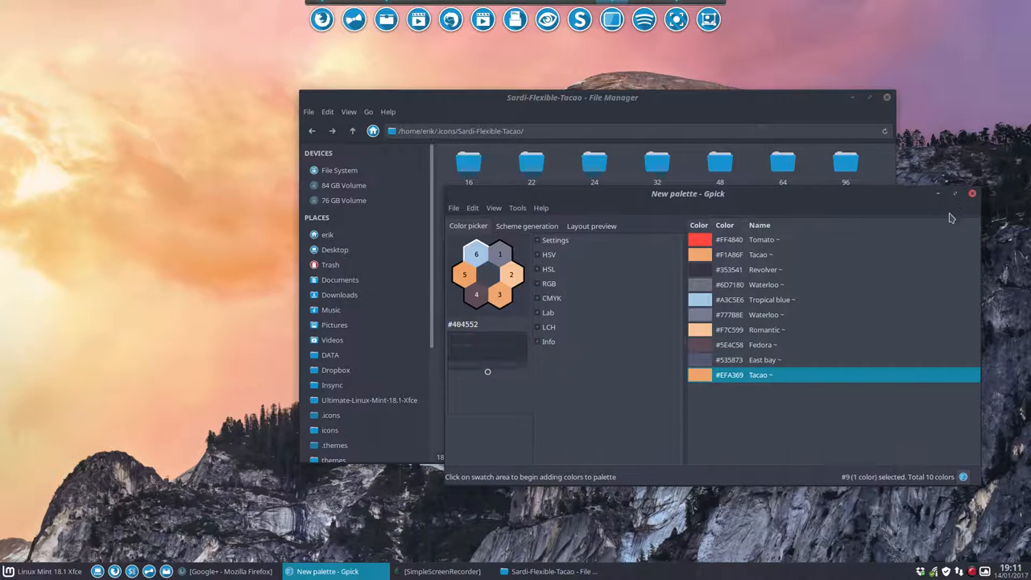
left_click(980, 193)
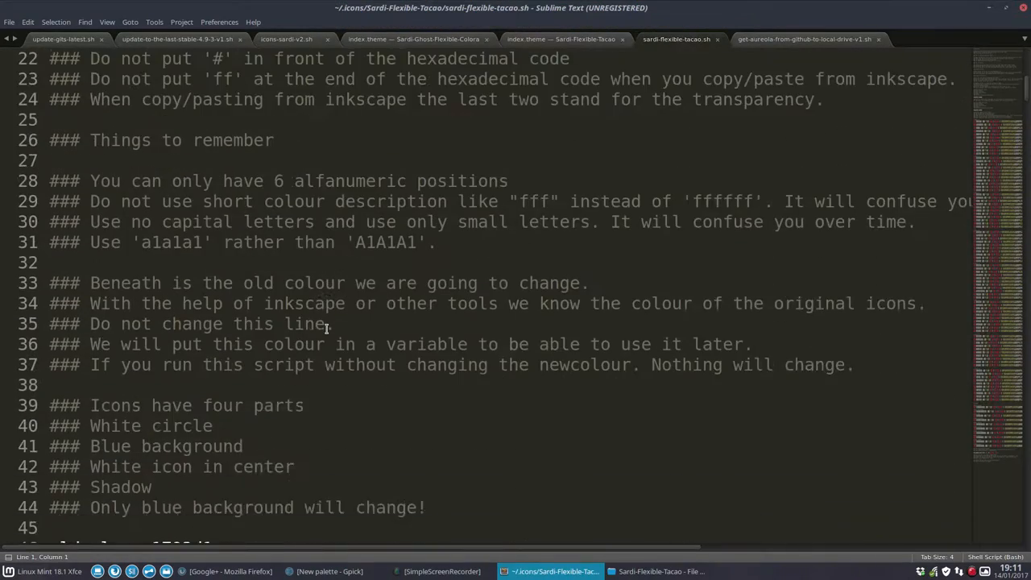
Step: Set newcolour in sardi-flexible-tacao.sh to efa369 in lowercase and save the script
scroll("down", 3)
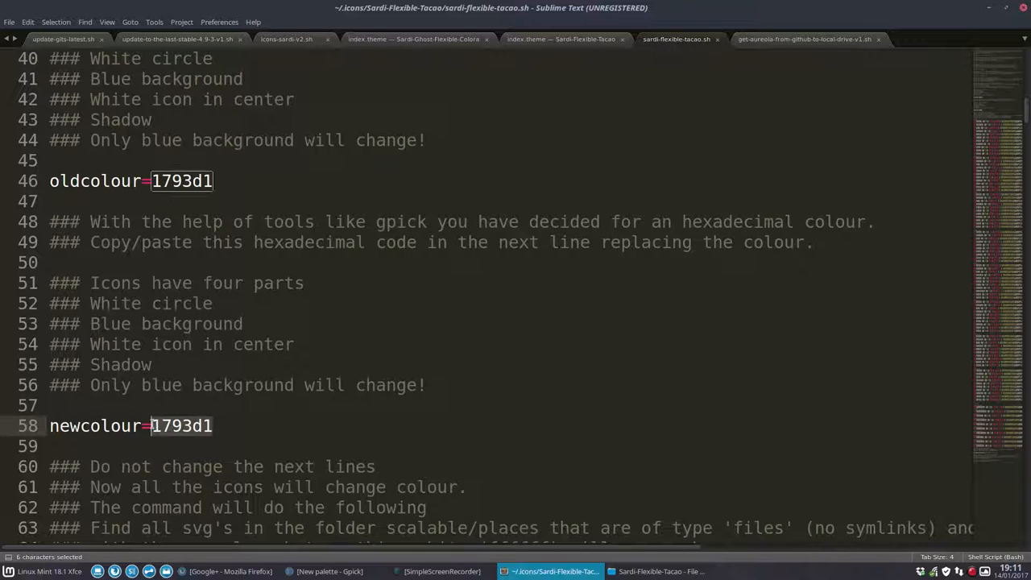
type("#EFA369")
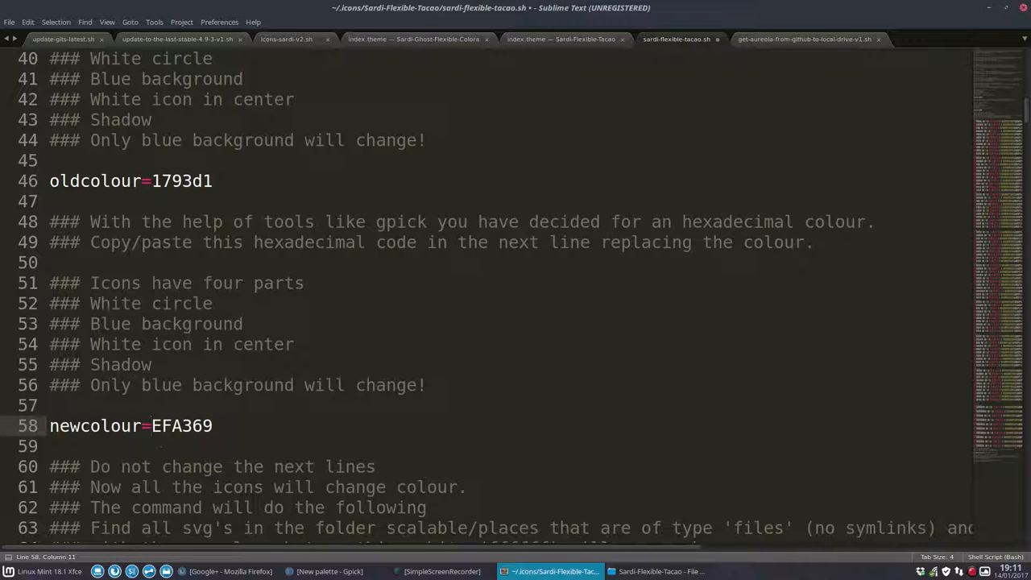
key("ctrl+s")
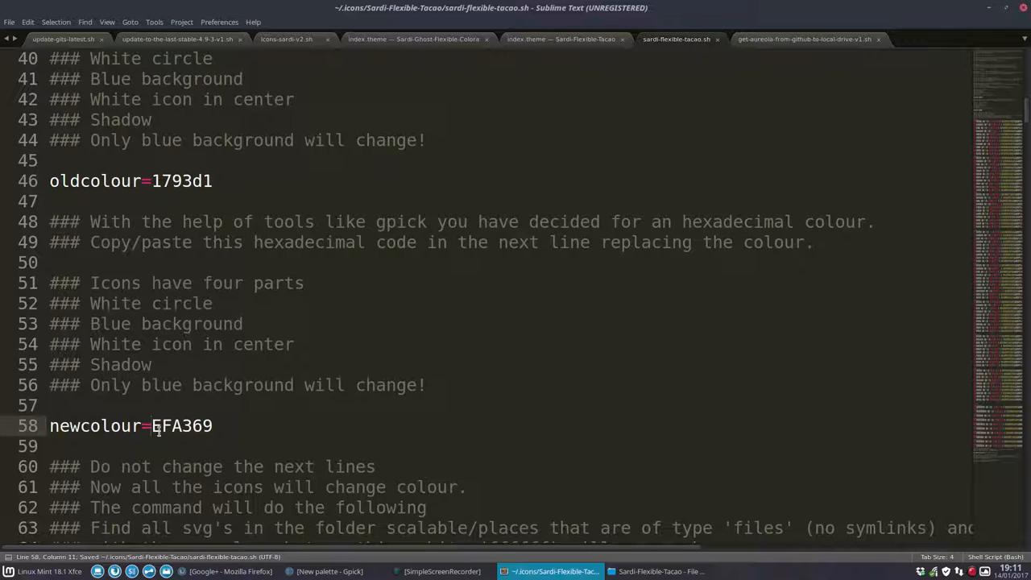
left_click(161, 426)
type("efa")
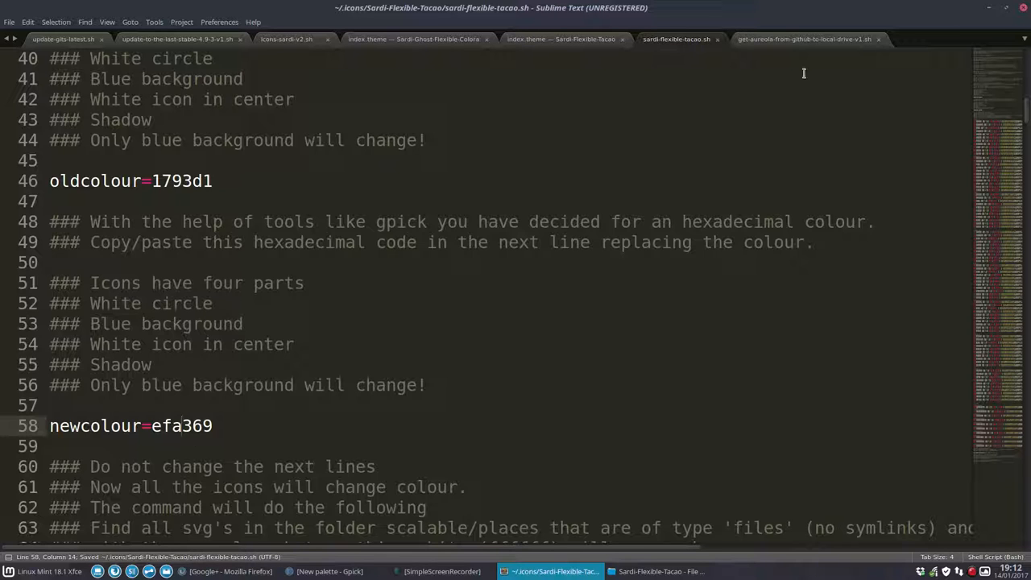
Step: Run ./sardi-flexible-tacao.sh from a terminal opened in the theme folder, then show Appearance > Icons
left_click(661, 571)
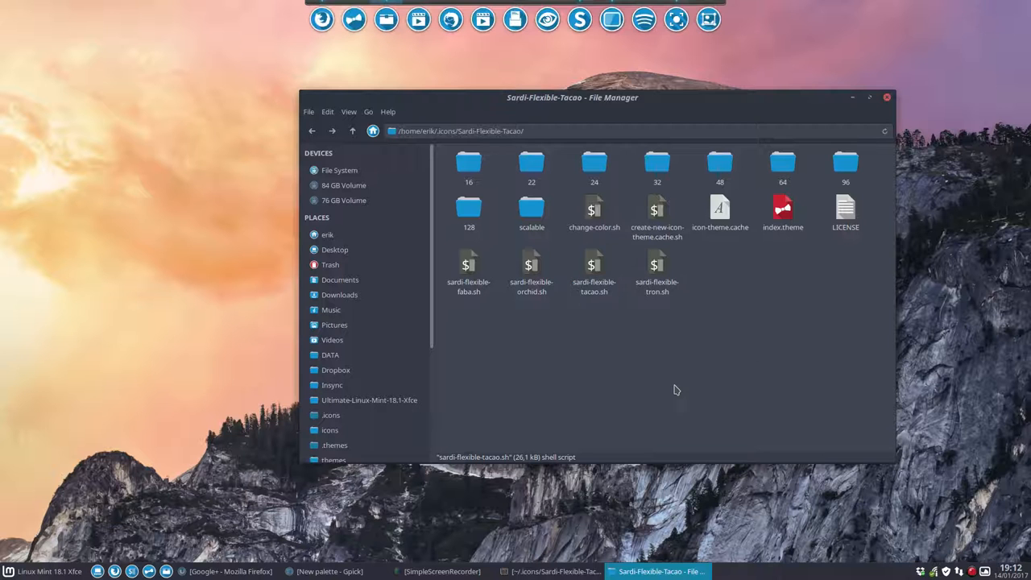
left_click(593, 270)
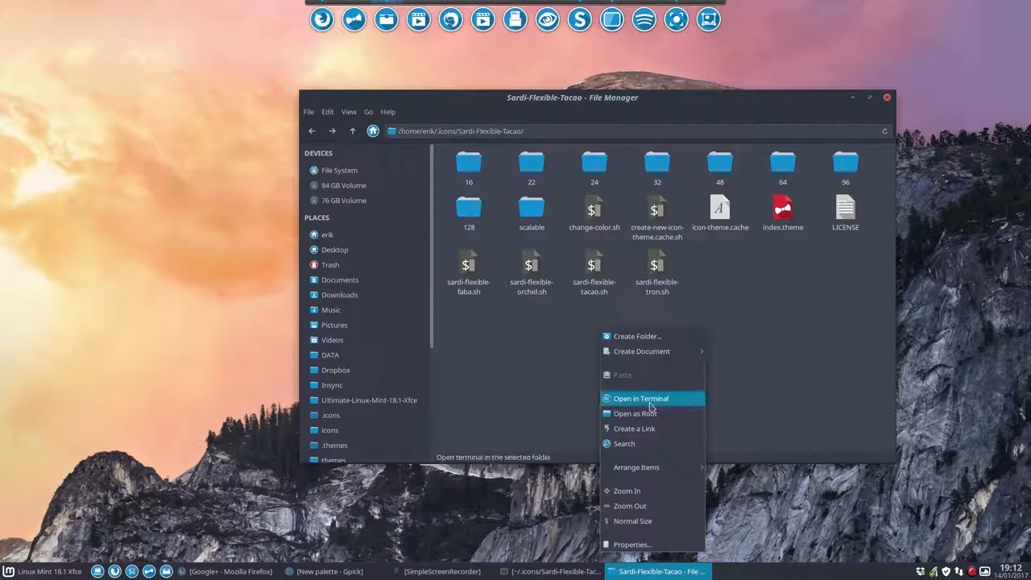
left_click(640, 398)
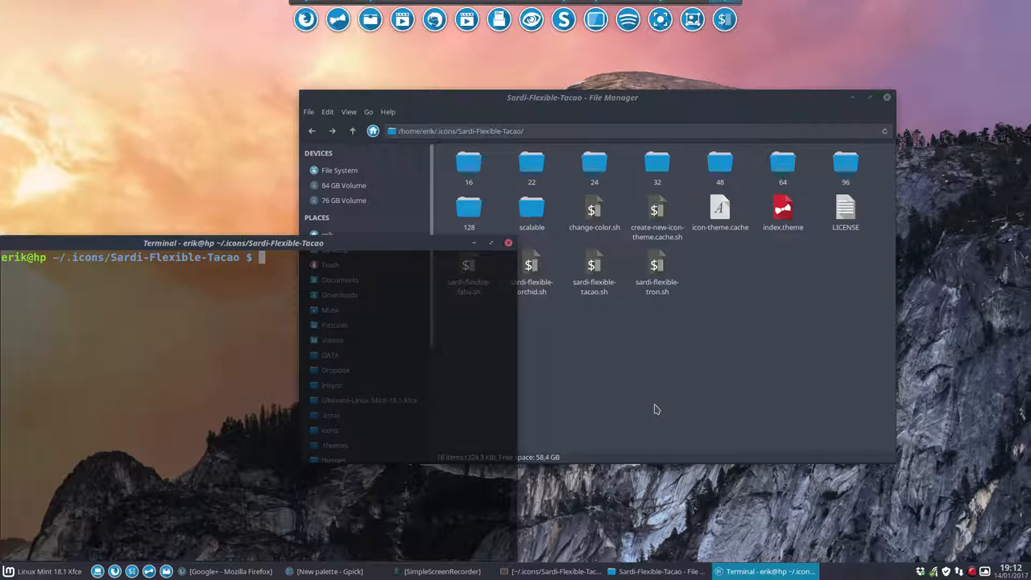
type("./sardi")
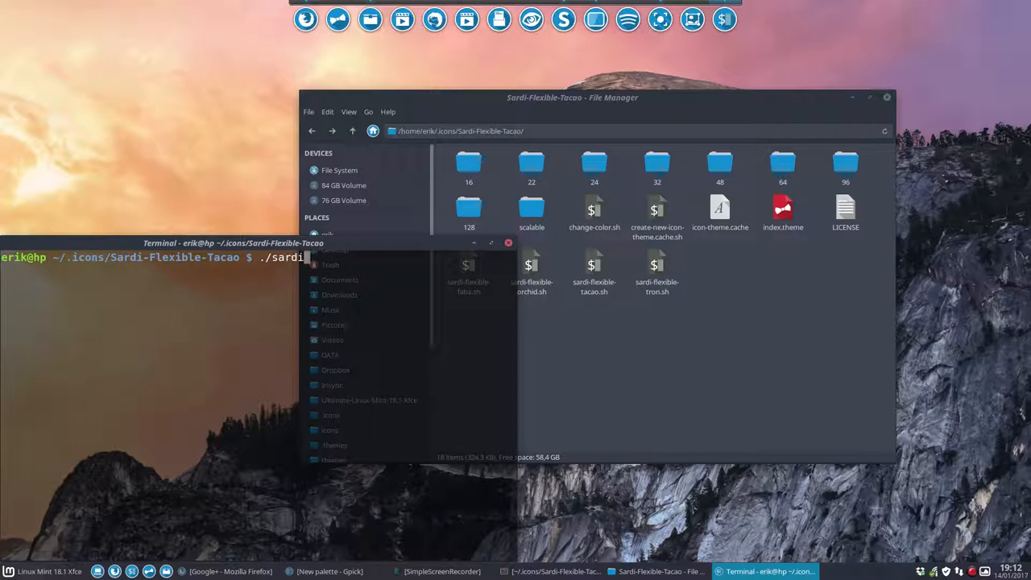
type("flexible-ta")
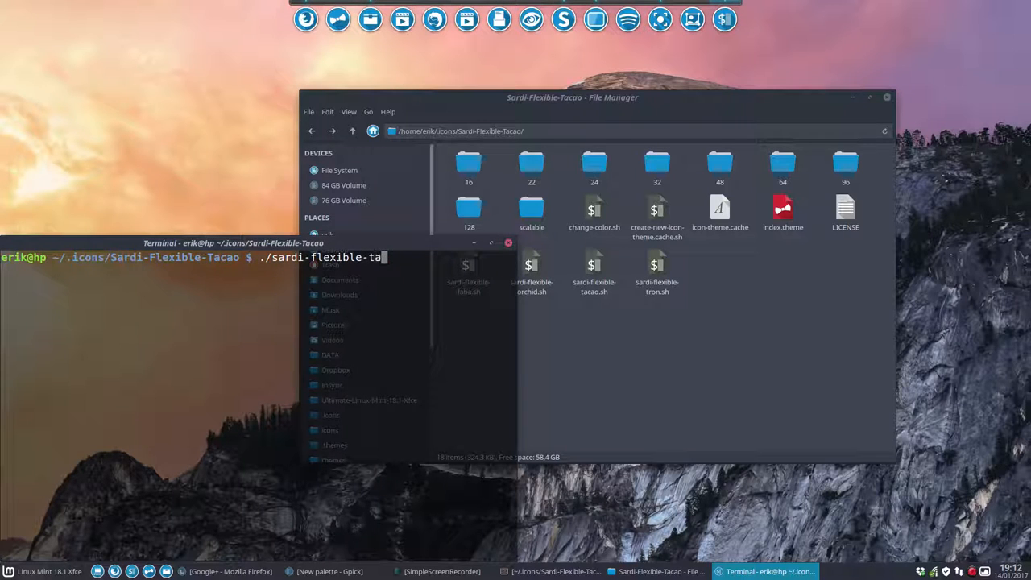
key("Tab")
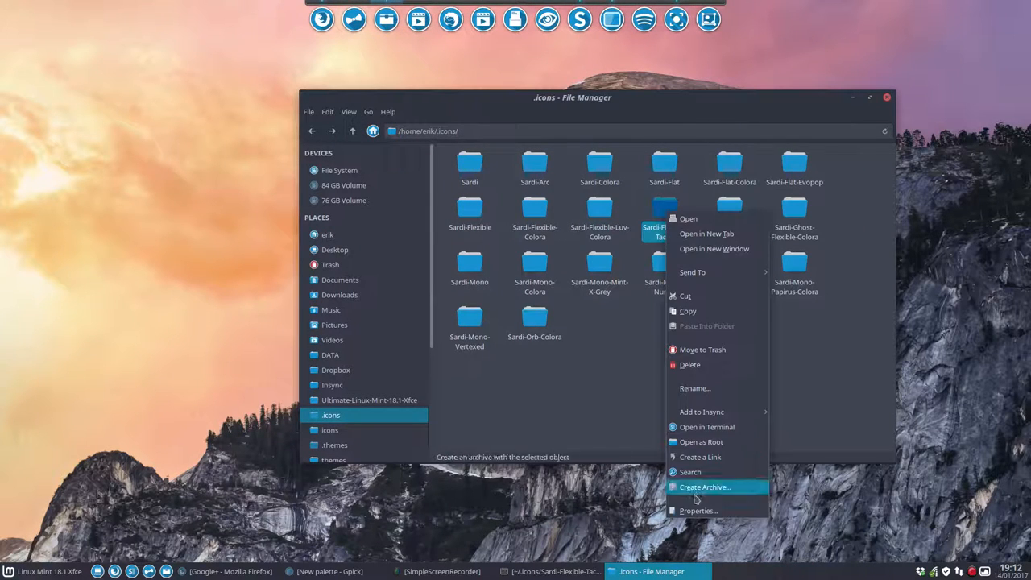
left_click(699, 511)
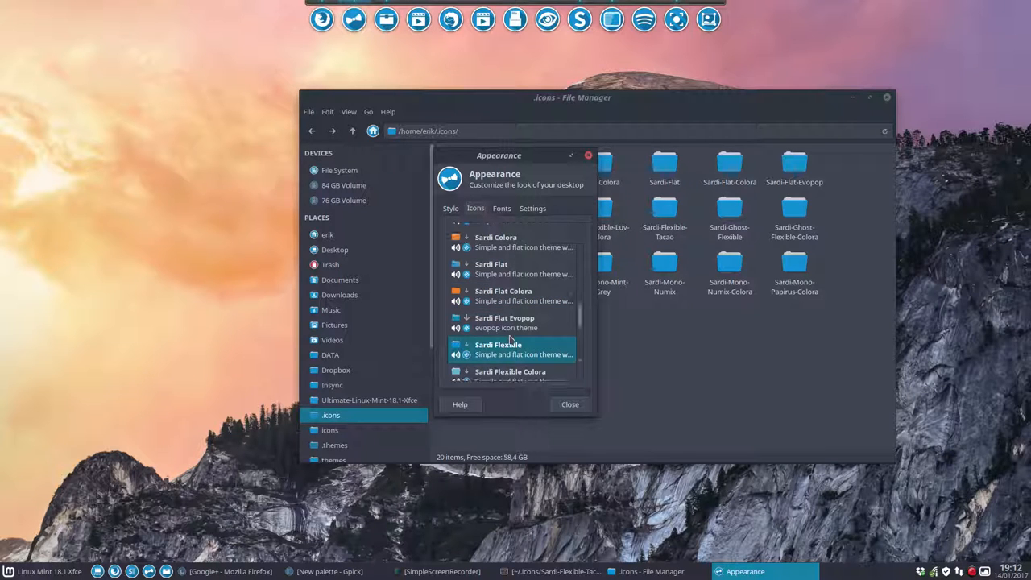
Step: Apply the Sardi Flexible Tacao icon theme and close all windows, leaving the orange-iconed desktop
scroll("down", 3)
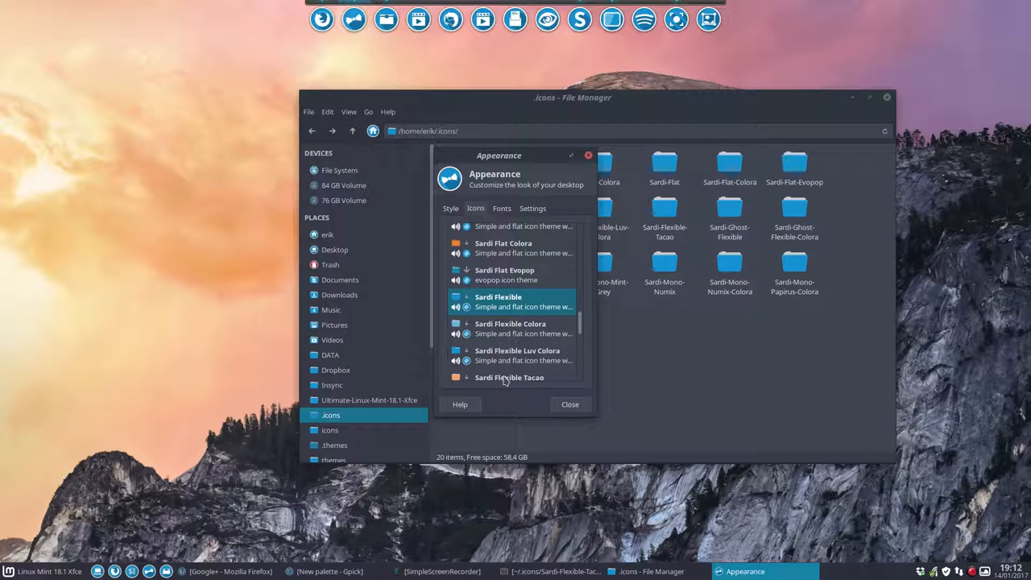
left_click(509, 377)
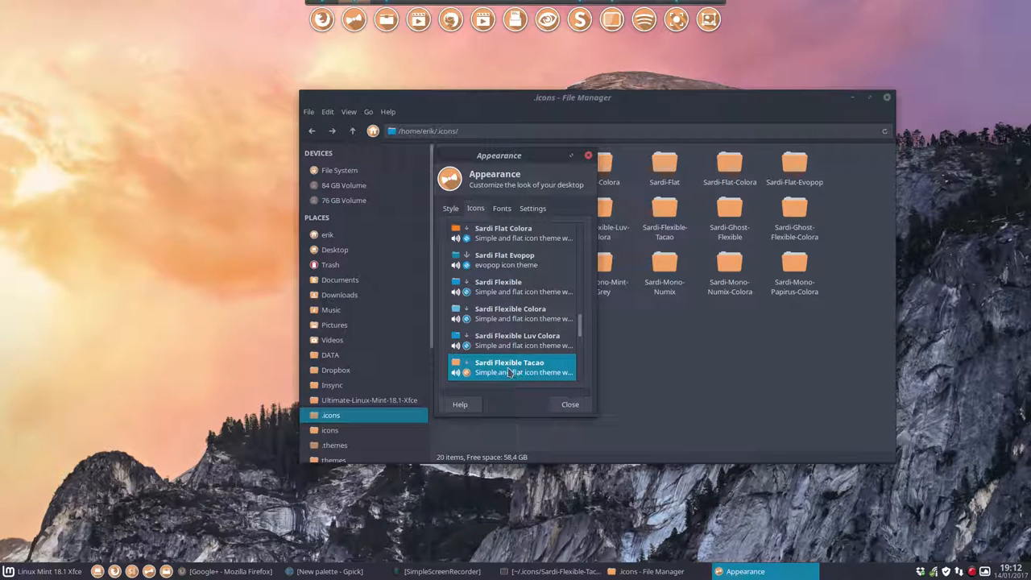
left_click(569, 404)
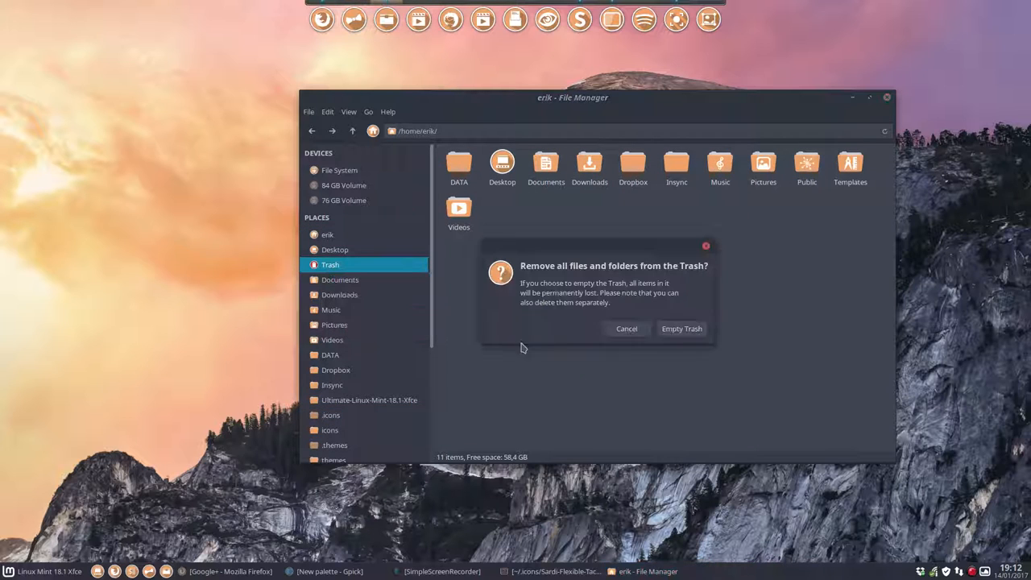
left_click(681, 329)
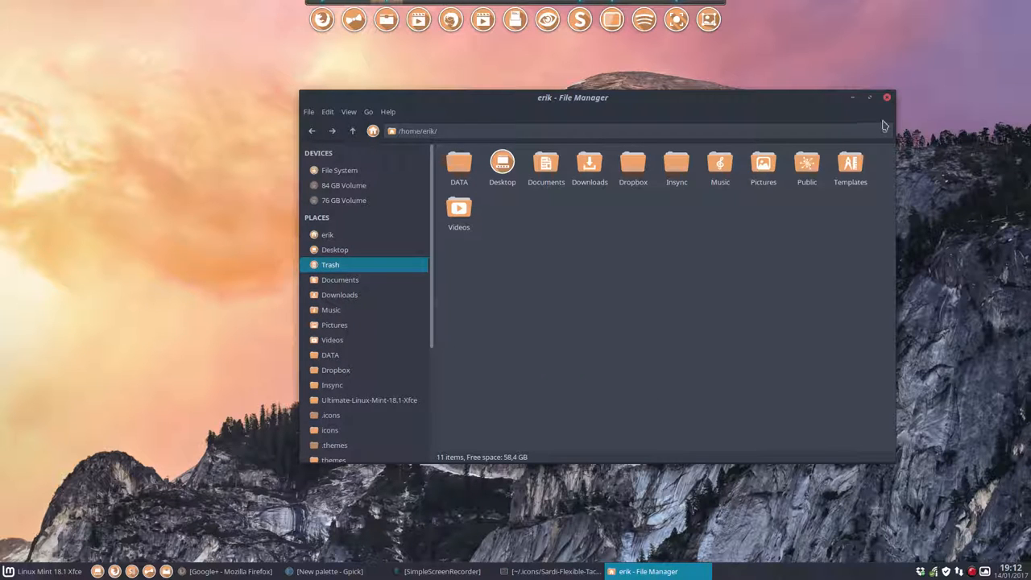
left_click(887, 96)
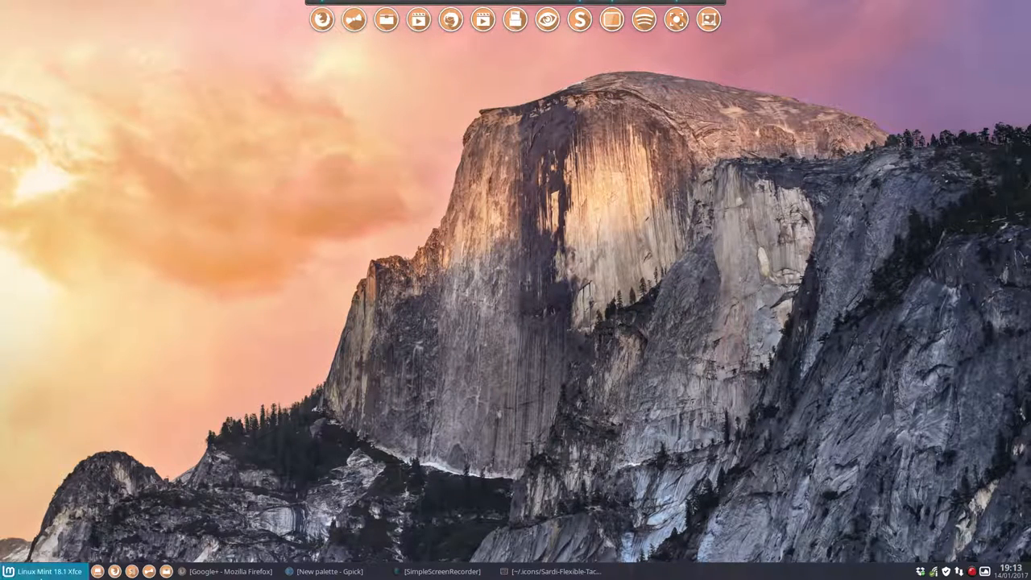
Step: Browse the Whisker Menu categories showing orange Tacao icons and launch Thunar File Manager
left_click(9, 571)
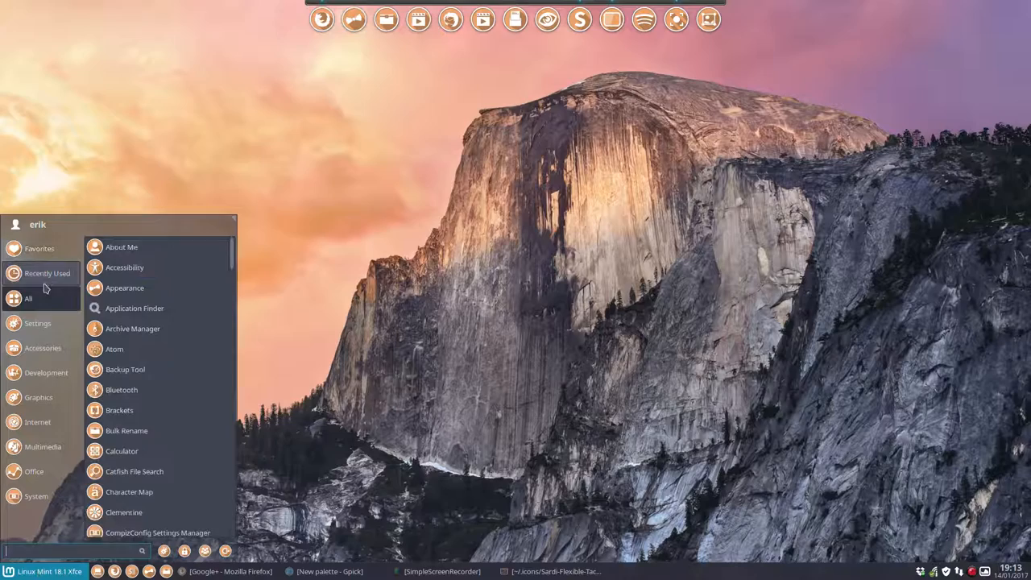
scroll("down", 3)
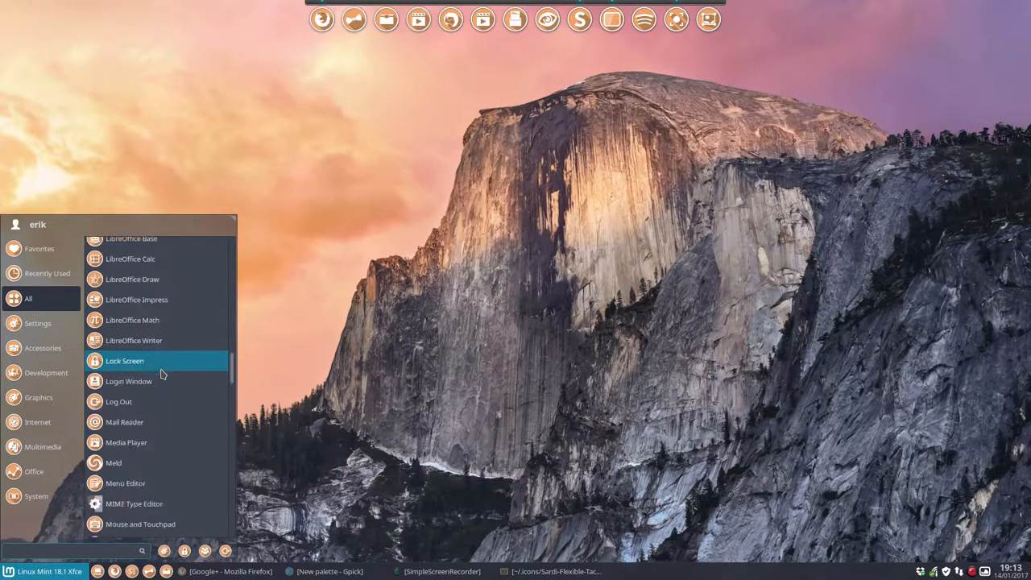
left_click(38, 397)
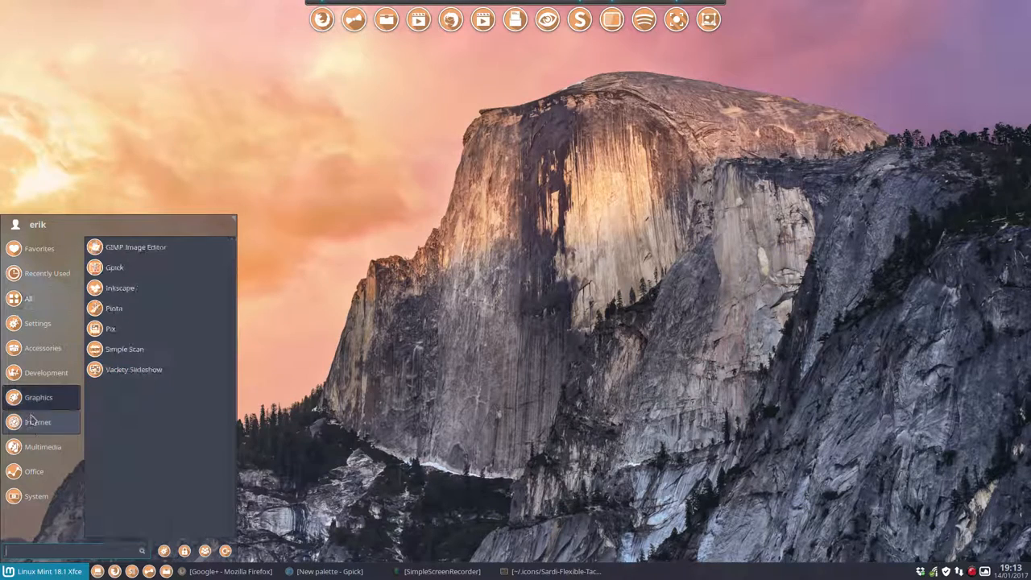
left_click(37, 496)
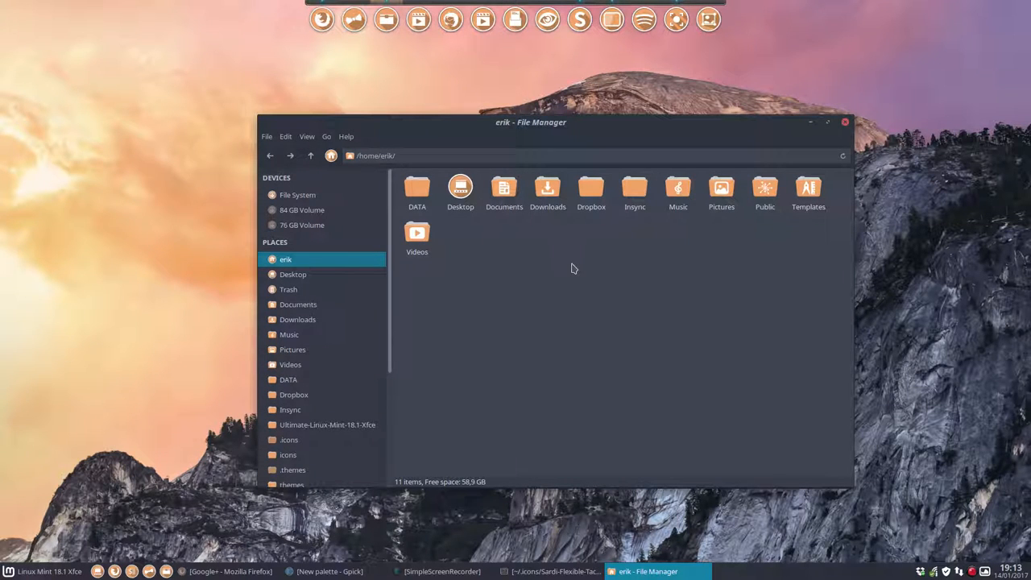
mouse_move(451, 284)
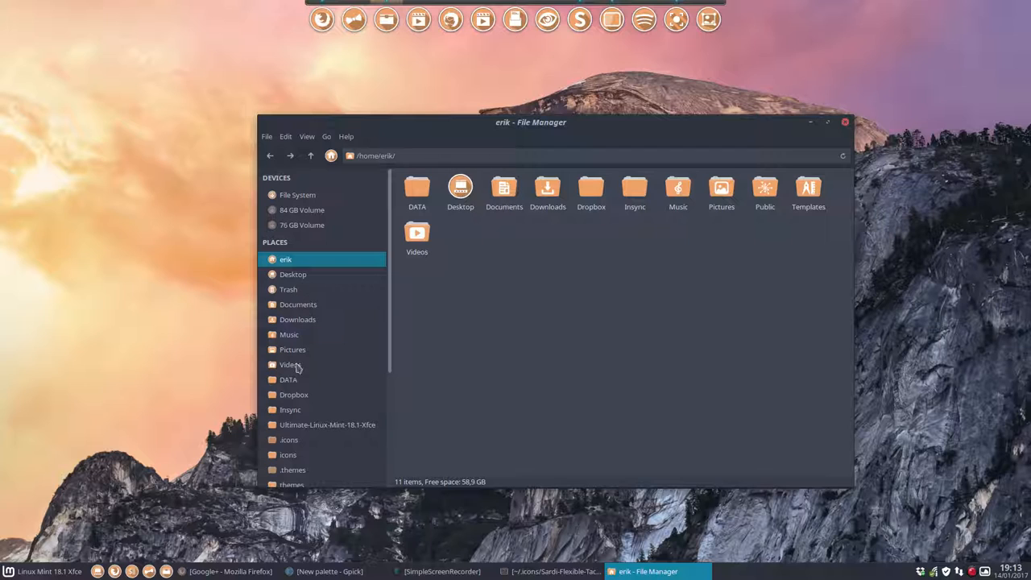
mouse_move(294, 394)
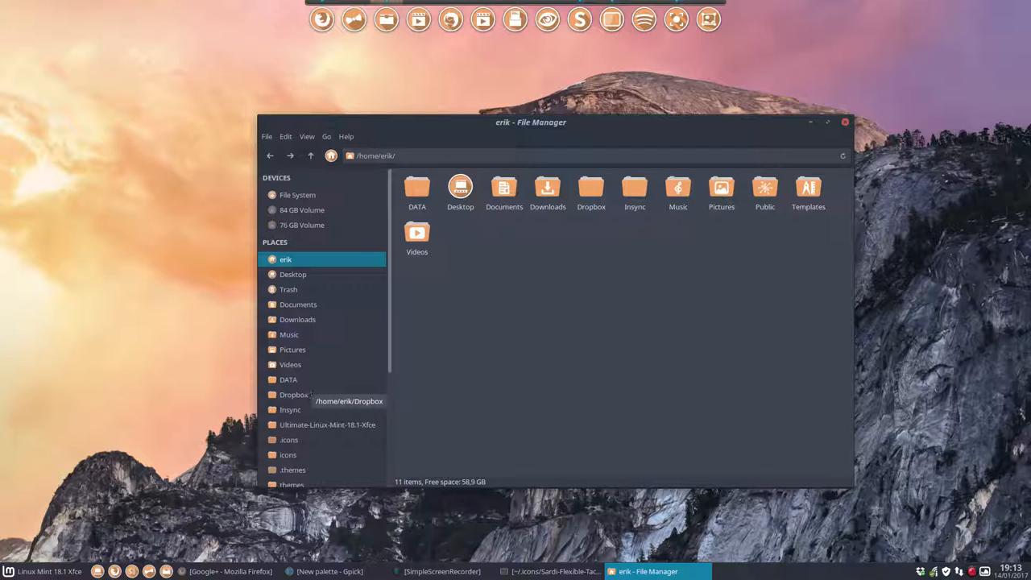
mouse_move(302, 452)
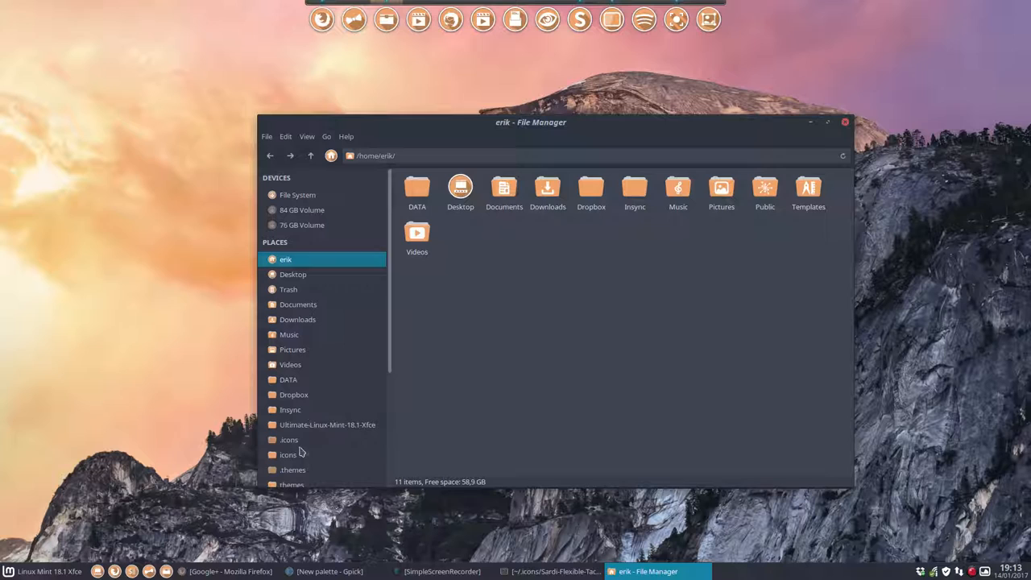
Step: Browse to ~/.icons/Sardi-Flexible-Tacao/scalable/places to view its orange place icons
left_click(288, 439)
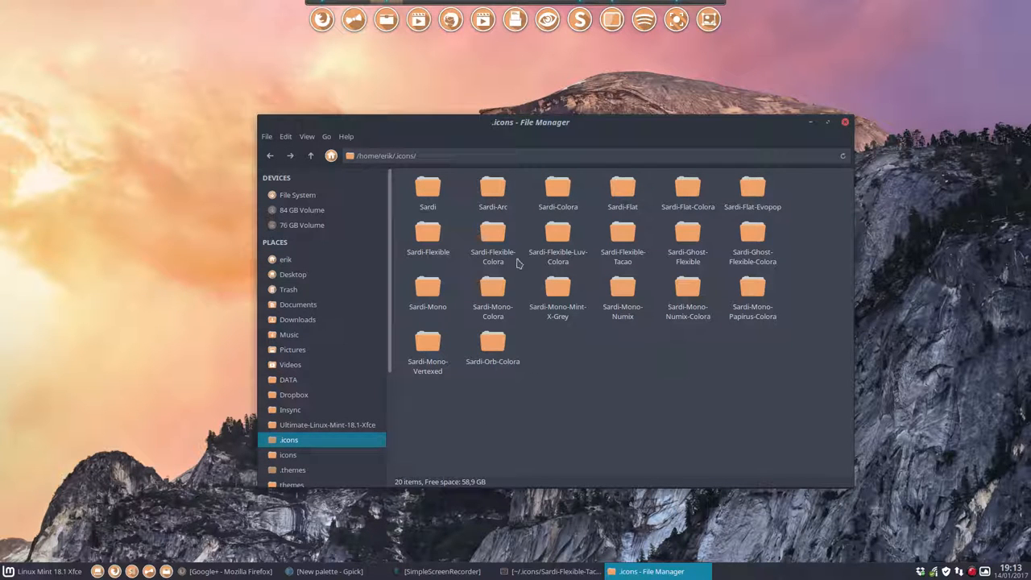
mouse_move(623, 236)
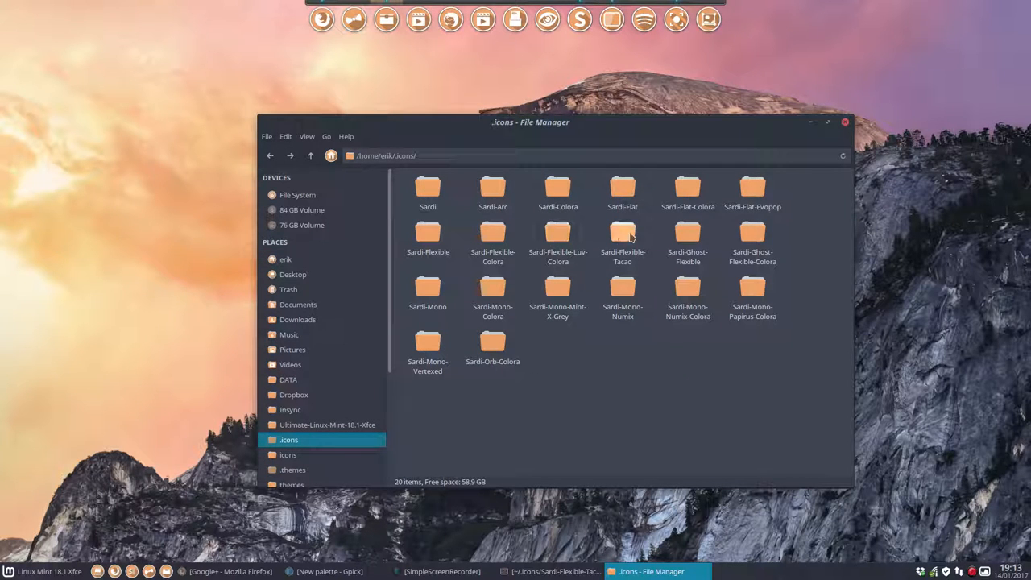
double_click(622, 233)
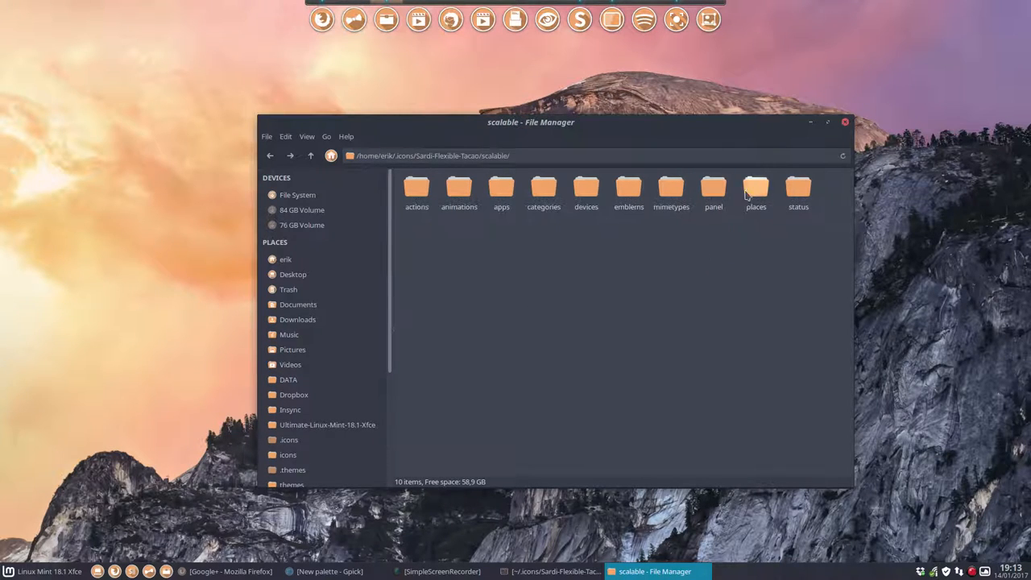
double_click(756, 188)
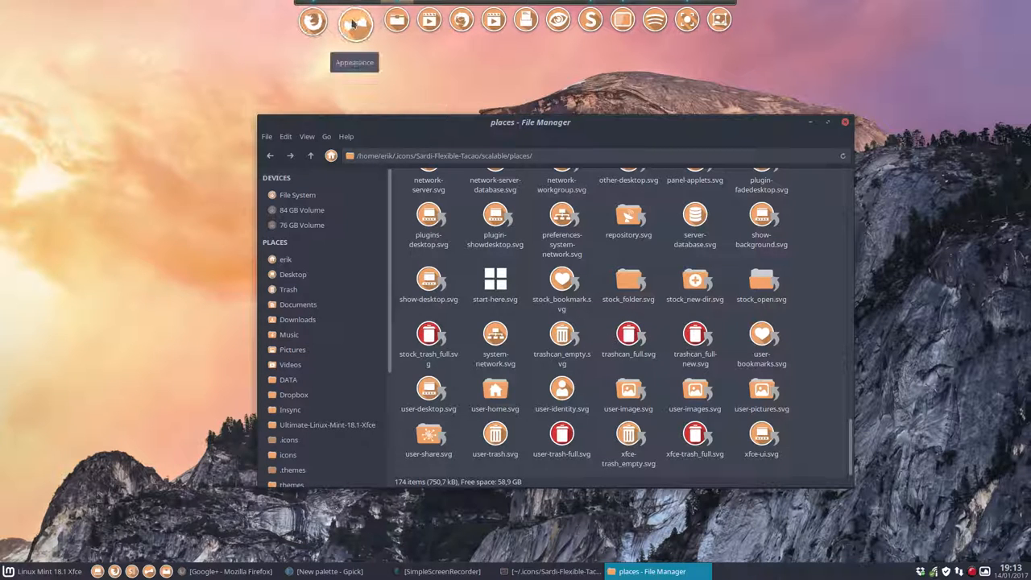
Step: Apply the Sardi Mono Mint-X-Grey icon theme in Appearance and close the dialog
left_click(355, 23)
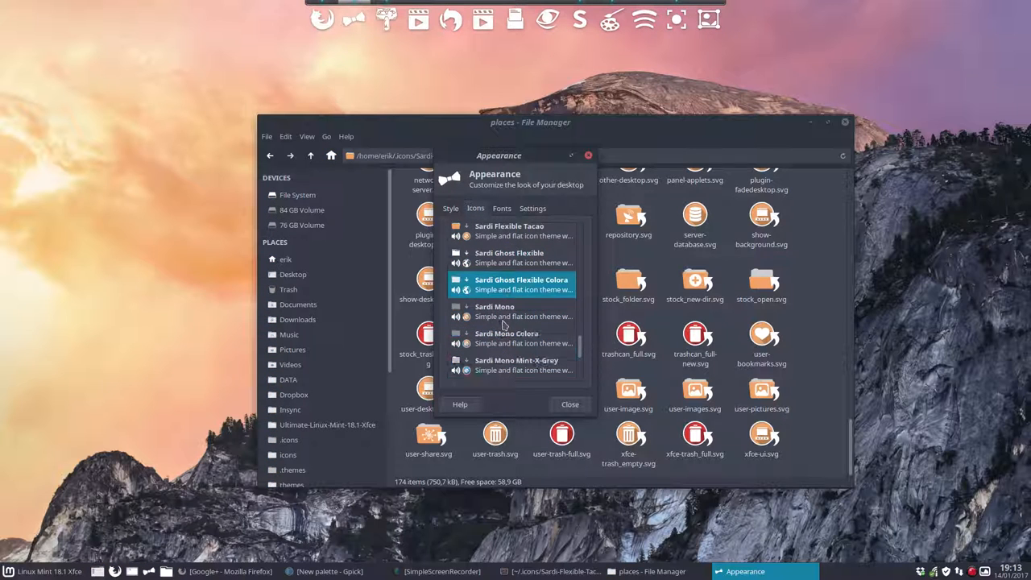
left_click(519, 311)
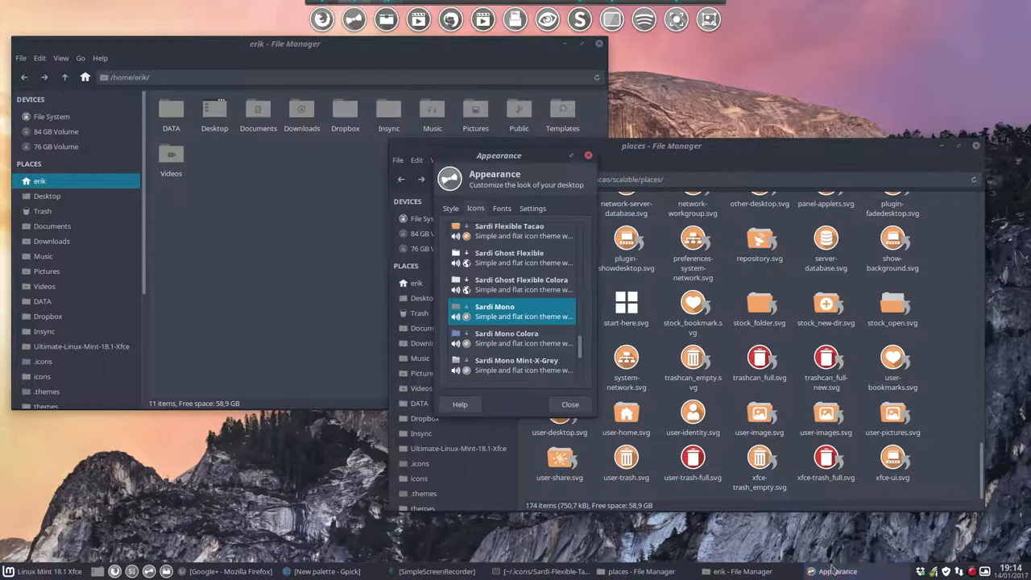
left_click(515, 365)
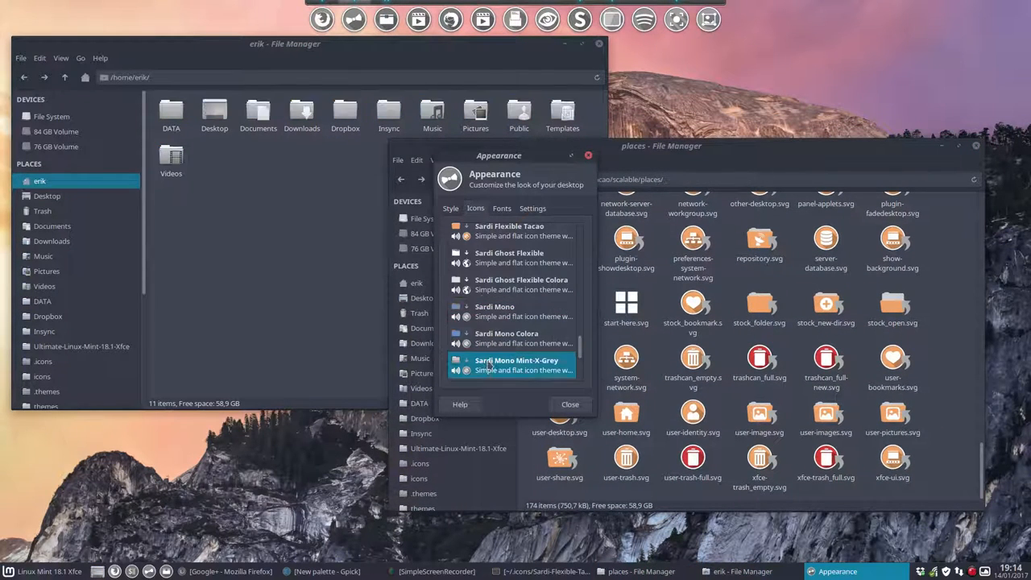
left_click(511, 366)
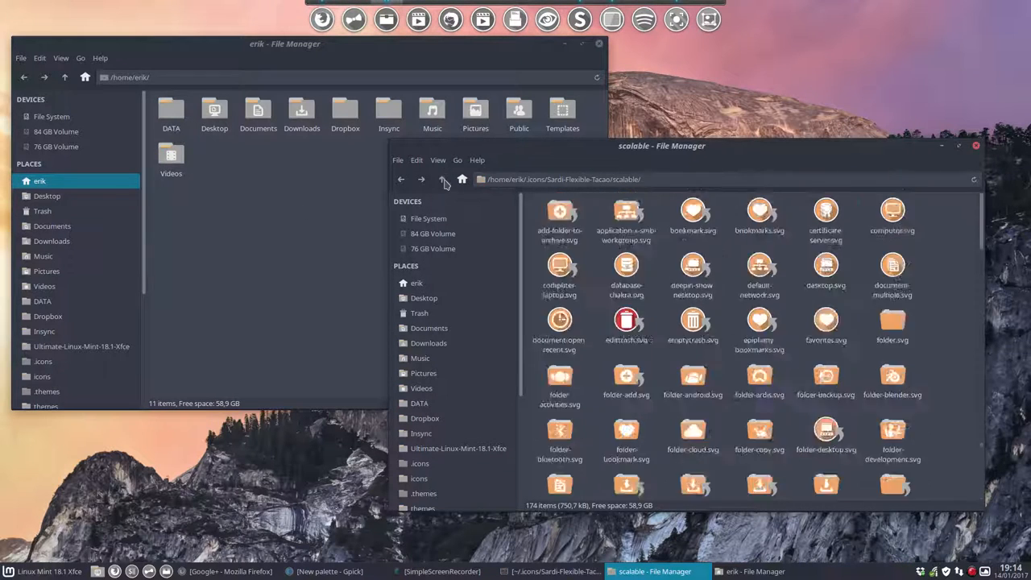
Step: Go back up to the .icons folder and select the Sardi-Mono-Numix-Colora theme folder
left_click(442, 179)
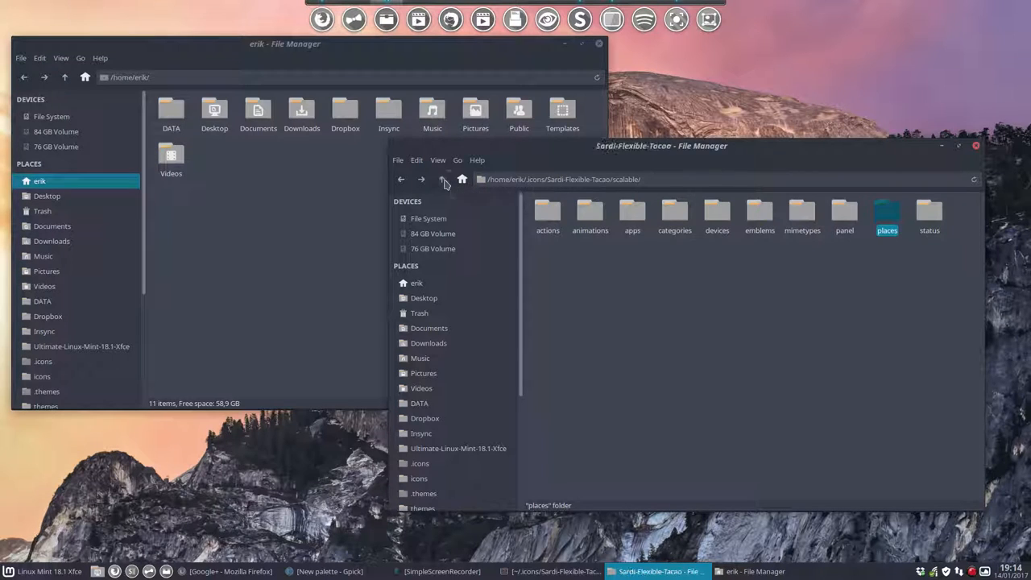
left_click(442, 179)
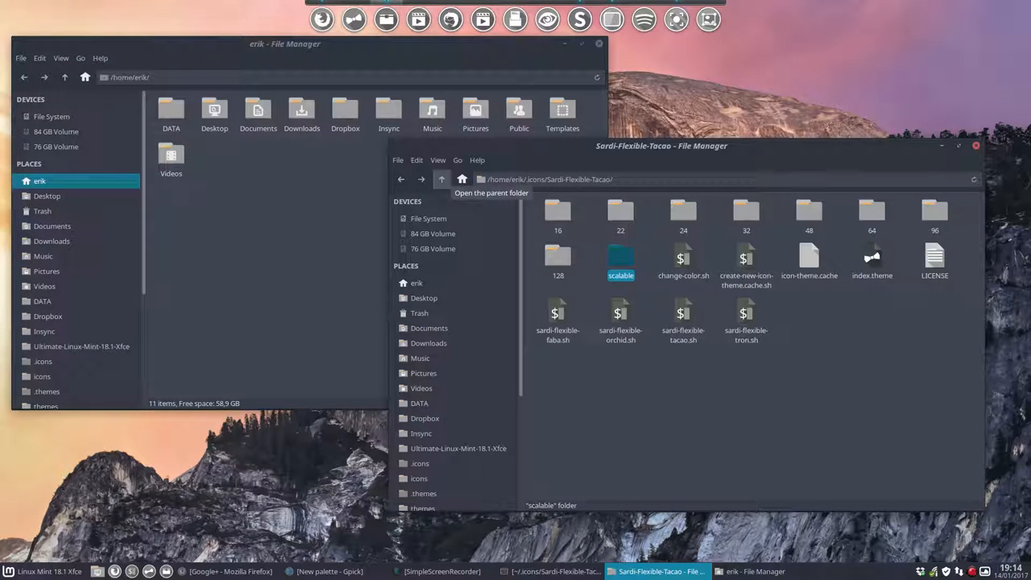
left_click(441, 179)
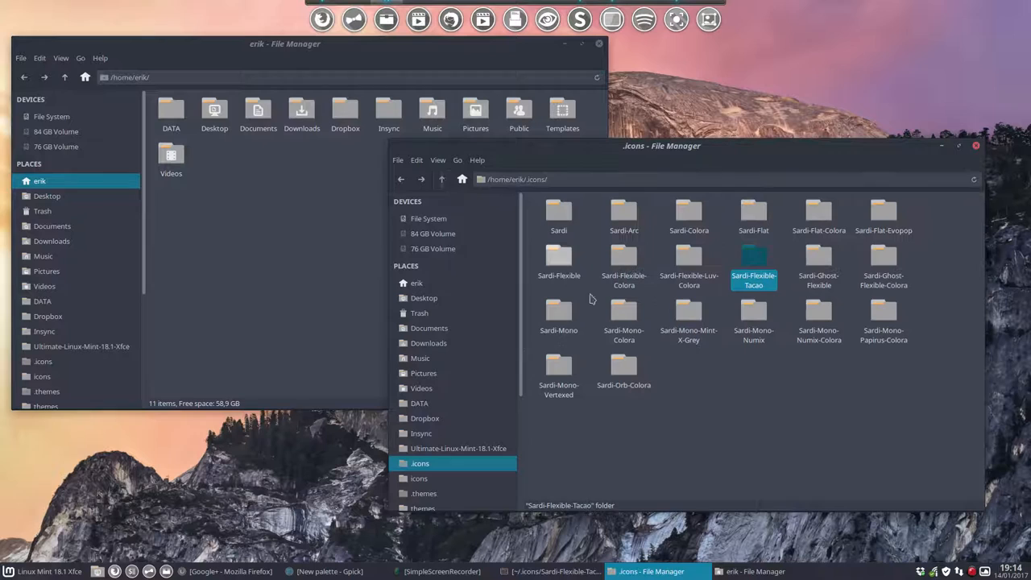
left_click(753, 319)
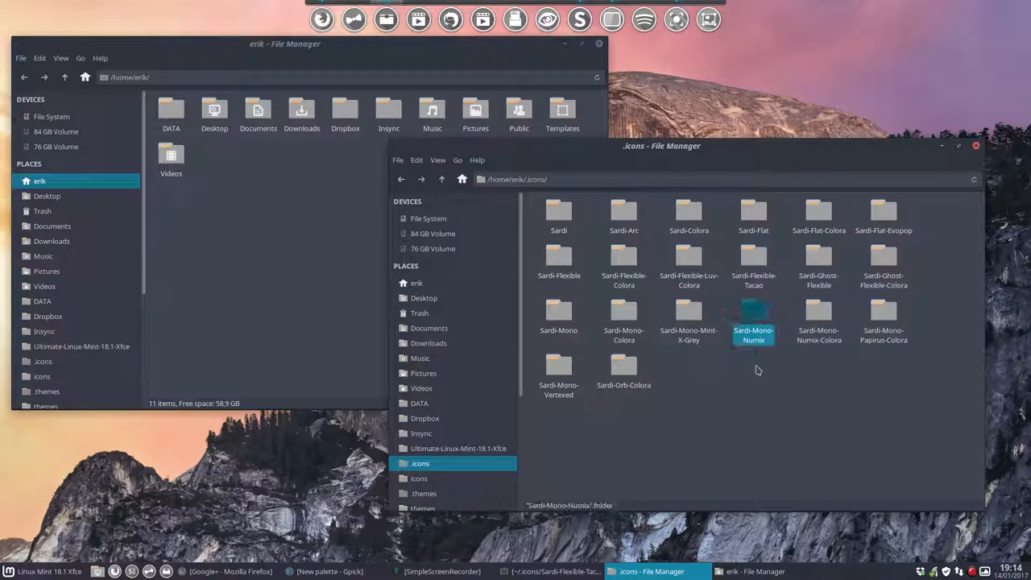
left_click(818, 318)
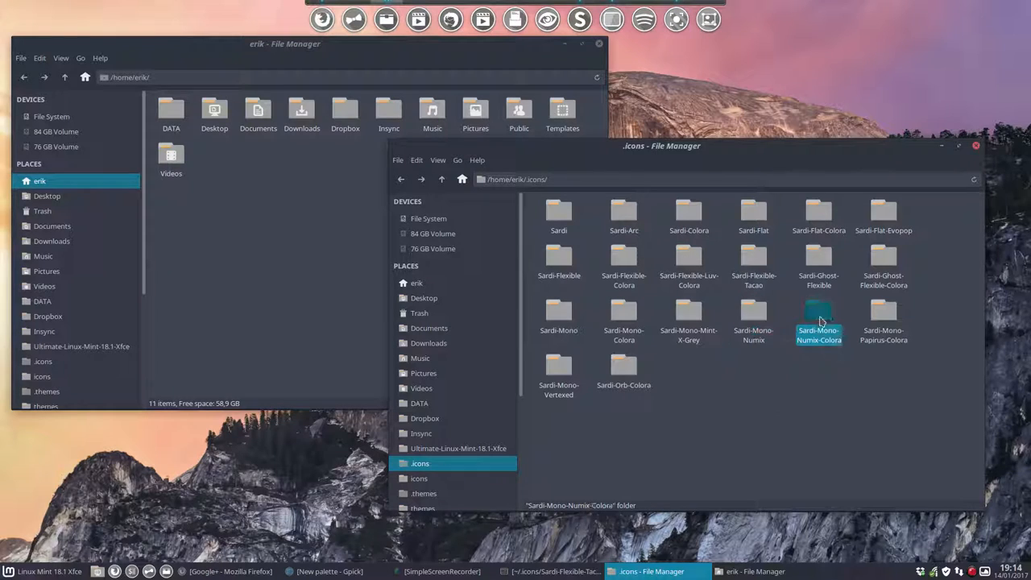
mouse_move(811, 368)
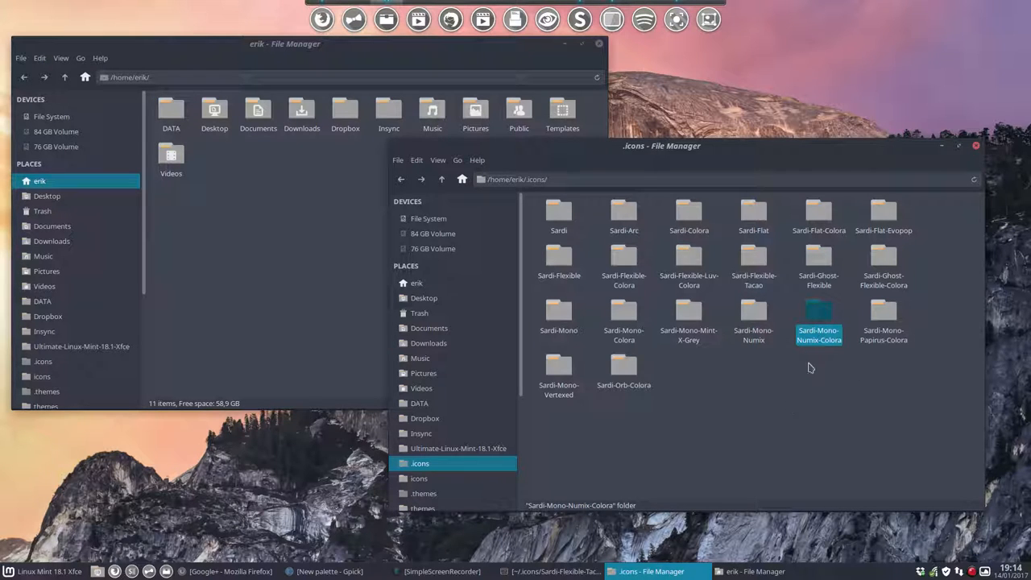
mouse_move(820, 319)
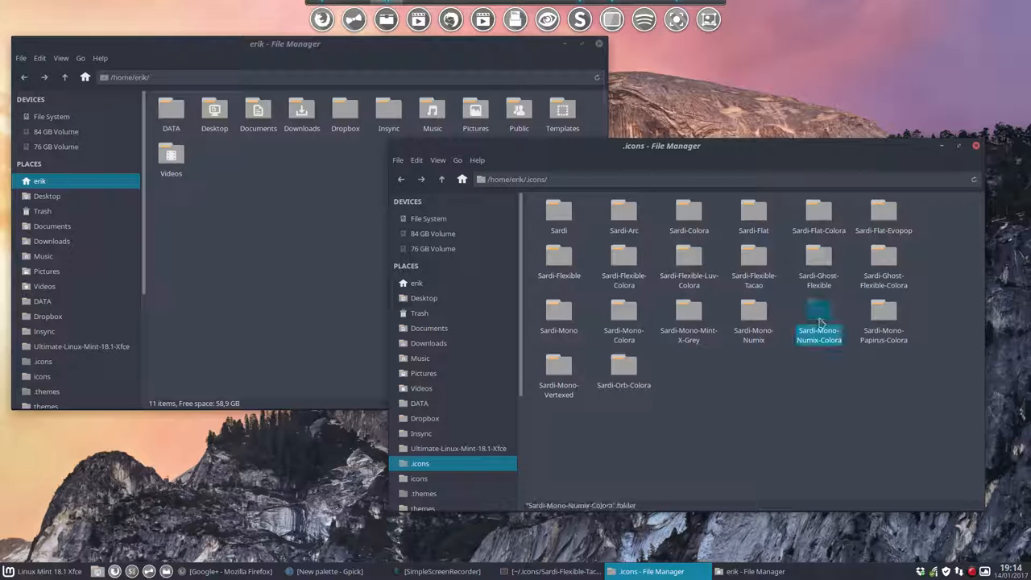
left_click(753, 266)
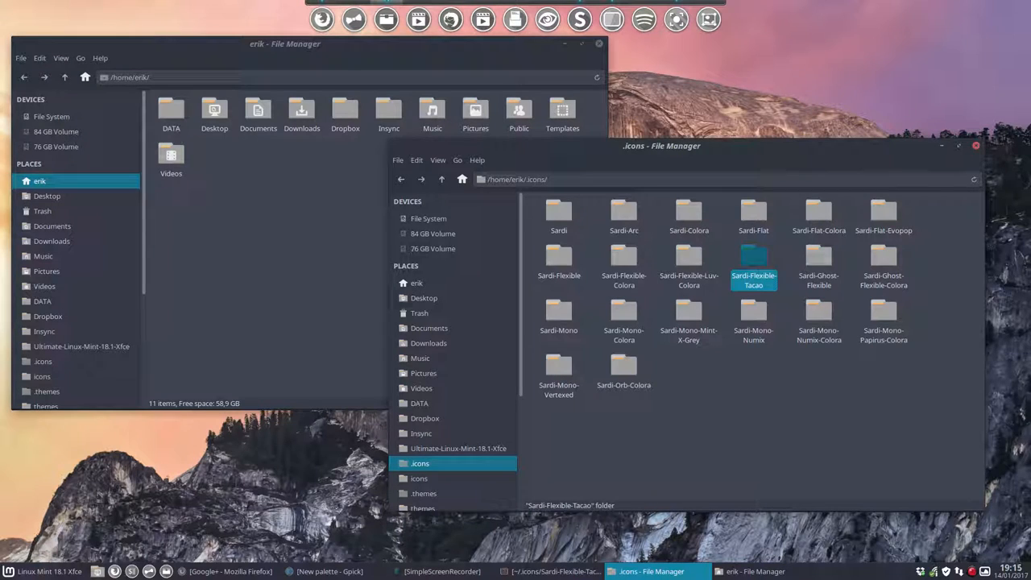
mouse_move(757, 263)
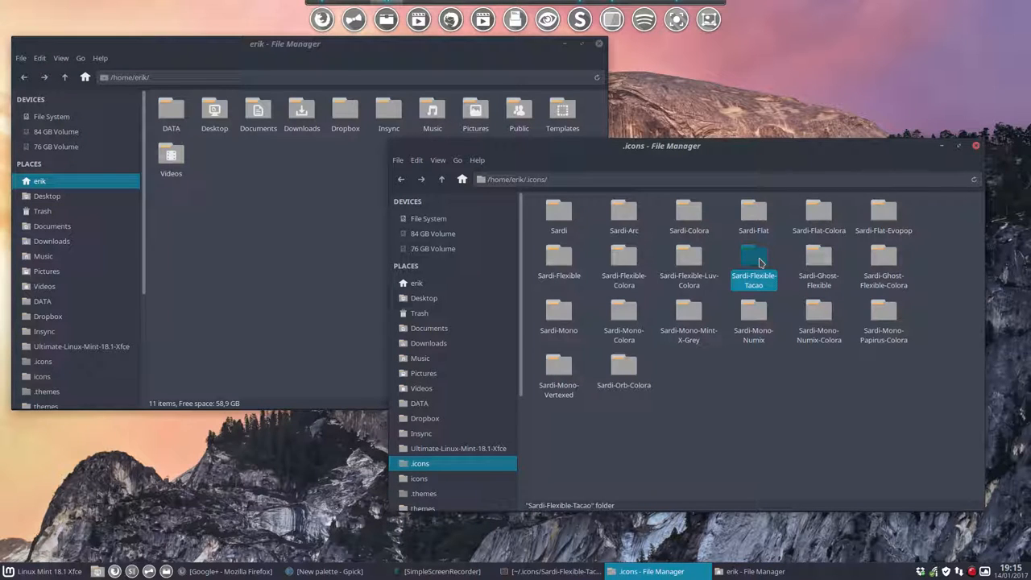
left_click(818, 318)
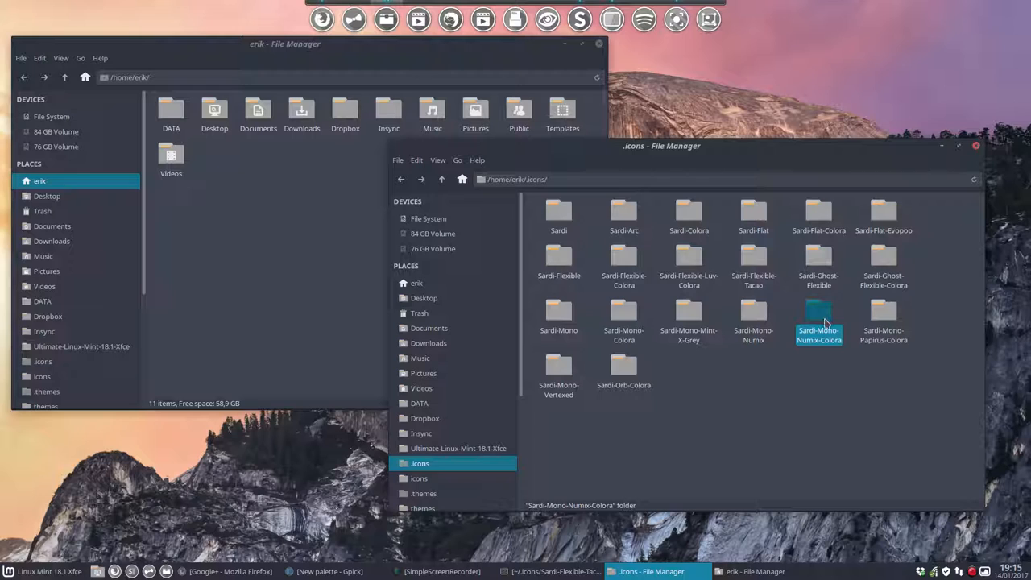
mouse_move(819, 318)
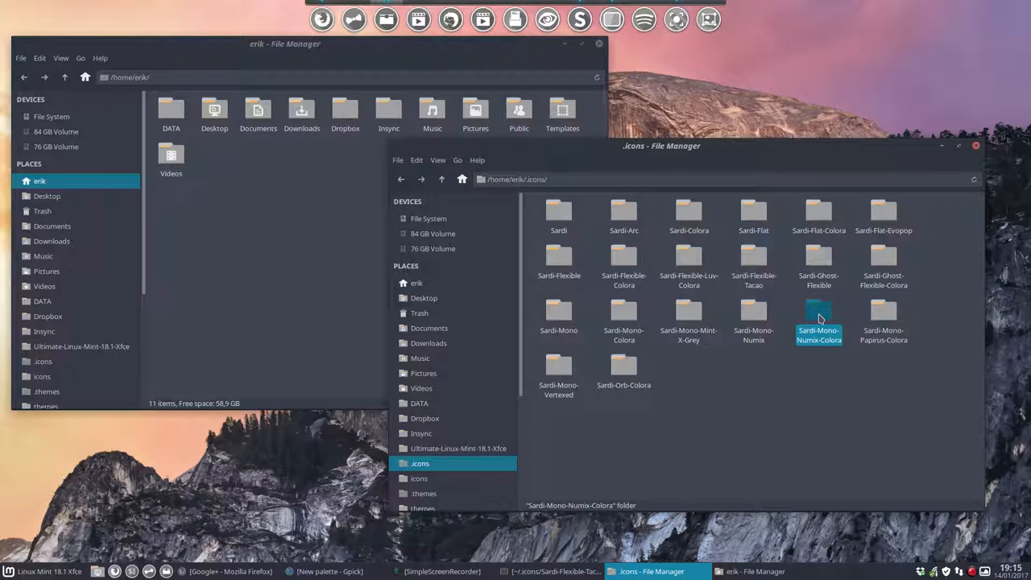
mouse_move(821, 316)
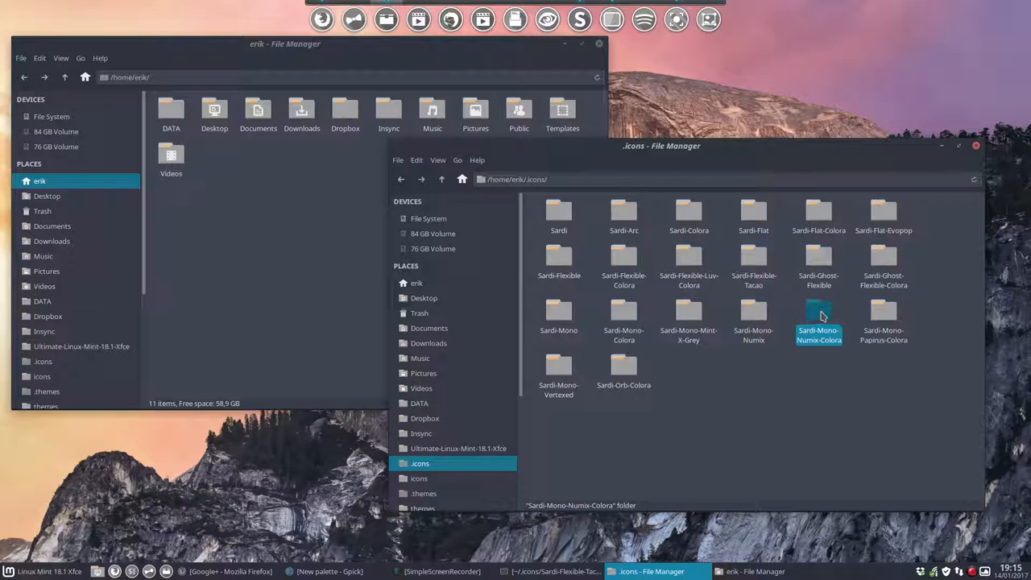
double_click(818, 314)
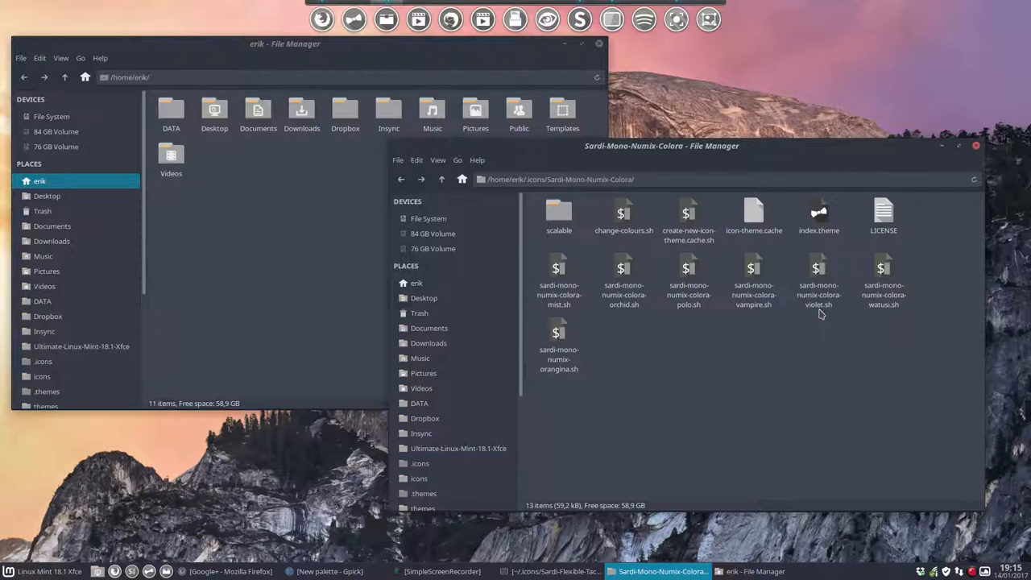
Step: Peek into scalable/places, then back in .icons select the Sardi-Mono-Numix-Colora folder to duplicate
double_click(558, 212)
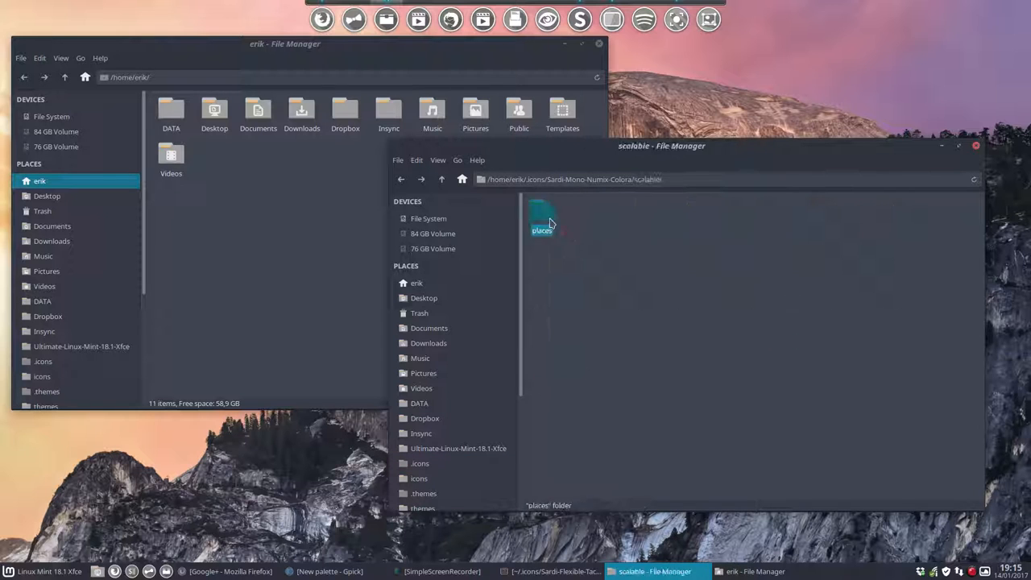
double_click(540, 214)
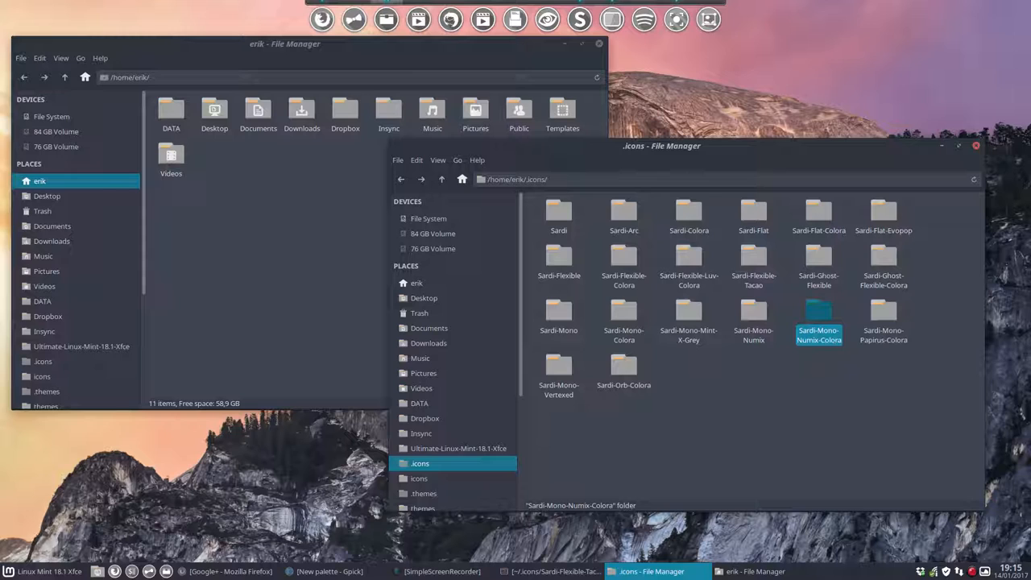
mouse_move(754, 263)
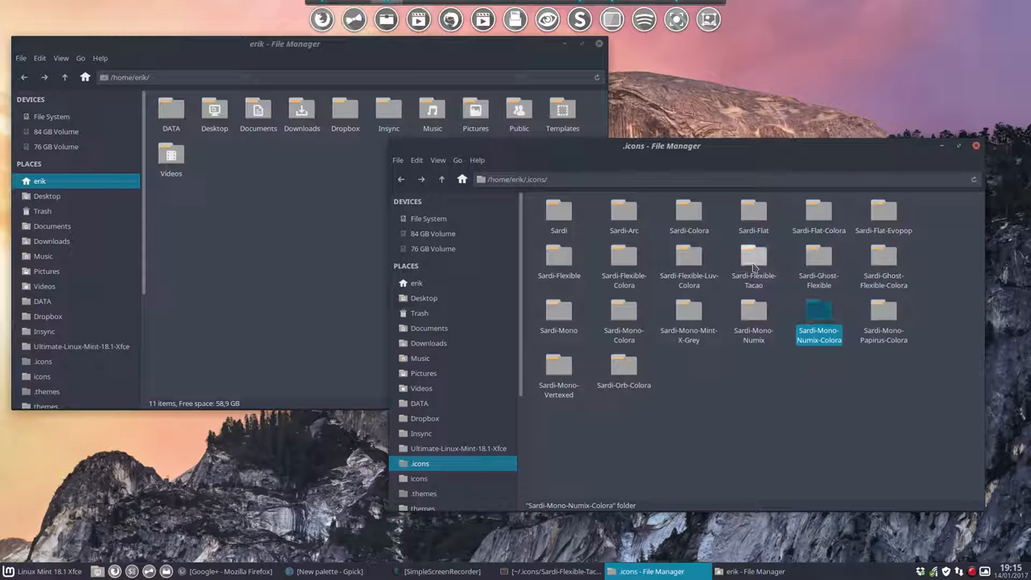
left_click(753, 262)
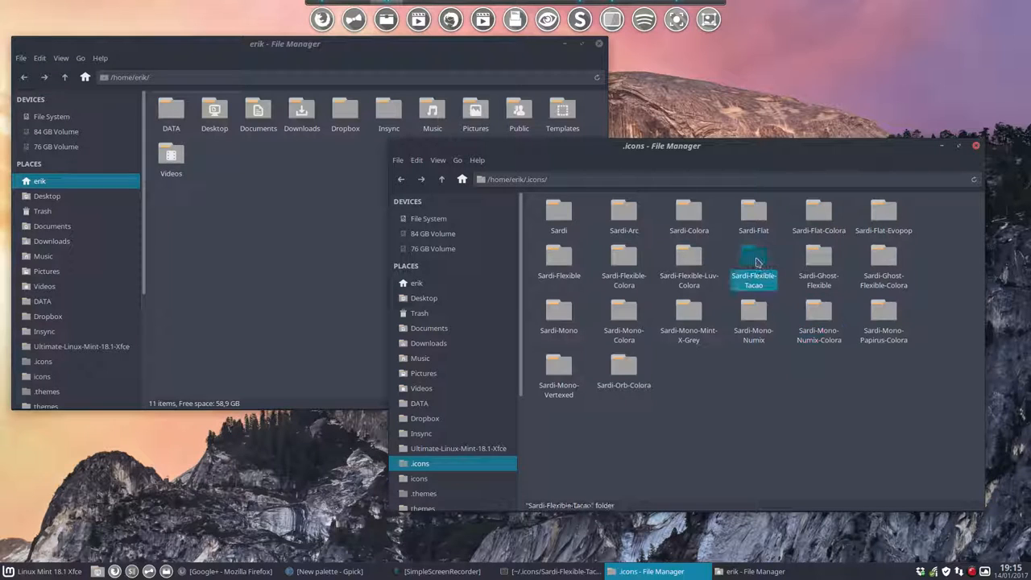
left_click(818, 316)
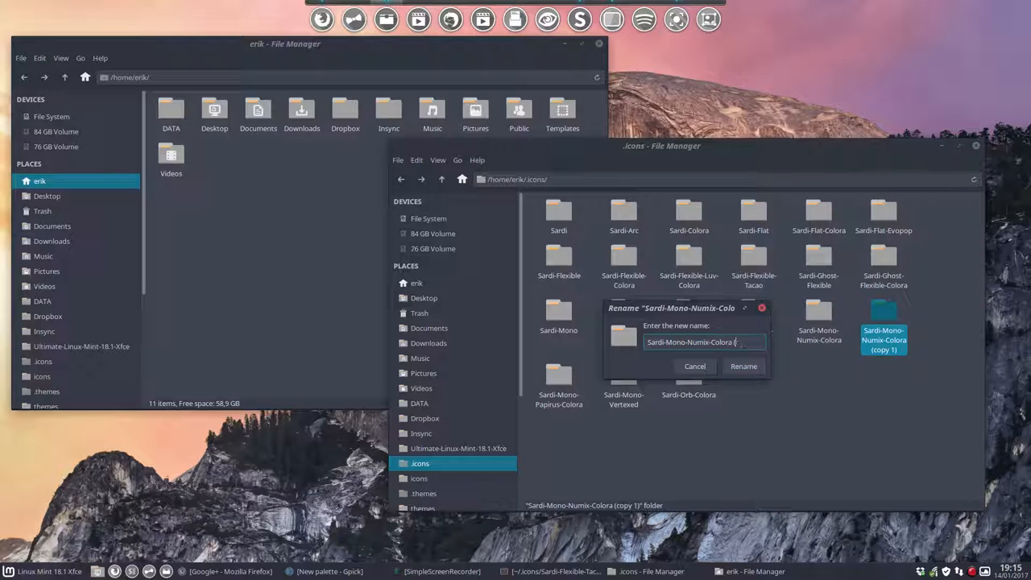
Step: Rename the copied folder to Sardi-Mono-Numix-Colora-Tacao and enter it
type("f")
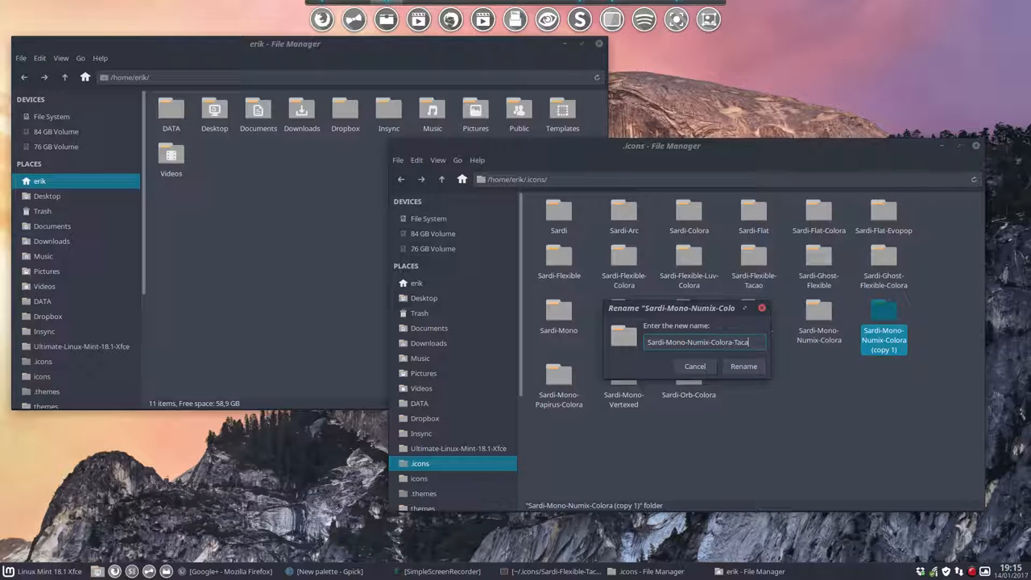
left_click(742, 366)
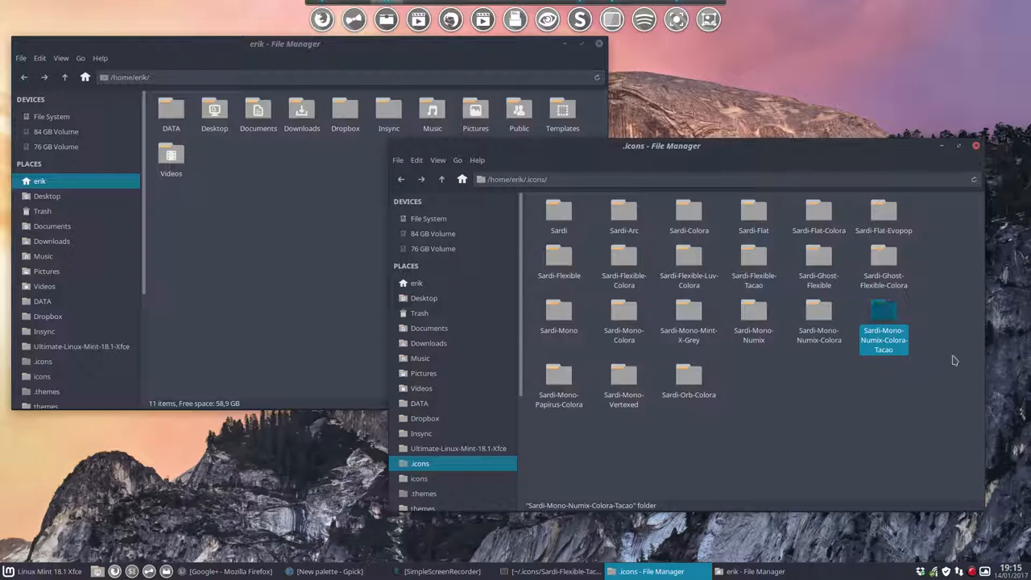
double_click(883, 316)
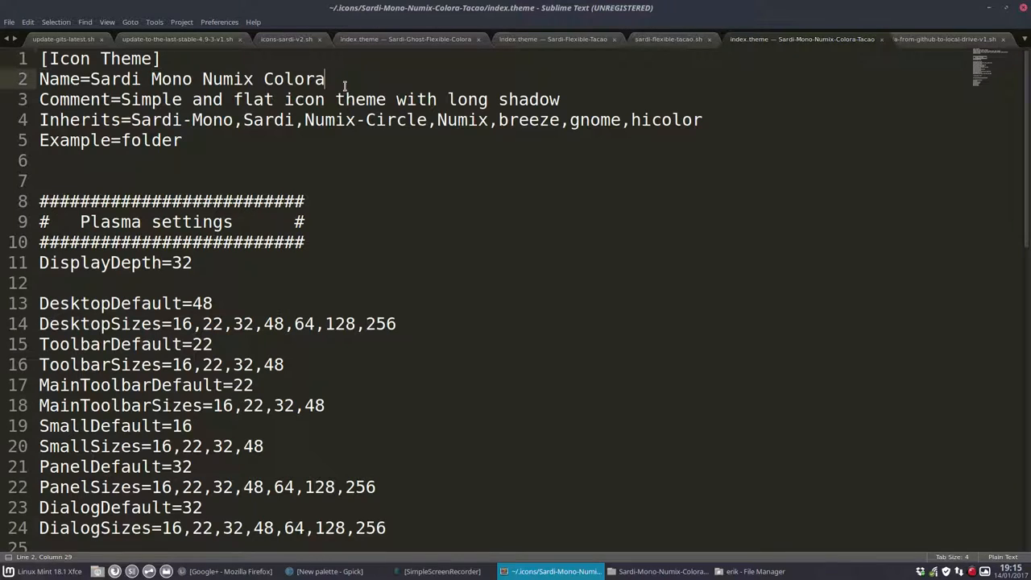
Step: In index.theme set Name to Sardi Mono Numix Colora Tacao and Inherits to start with Sardi-Flexible-Tacao
type("Tacao")
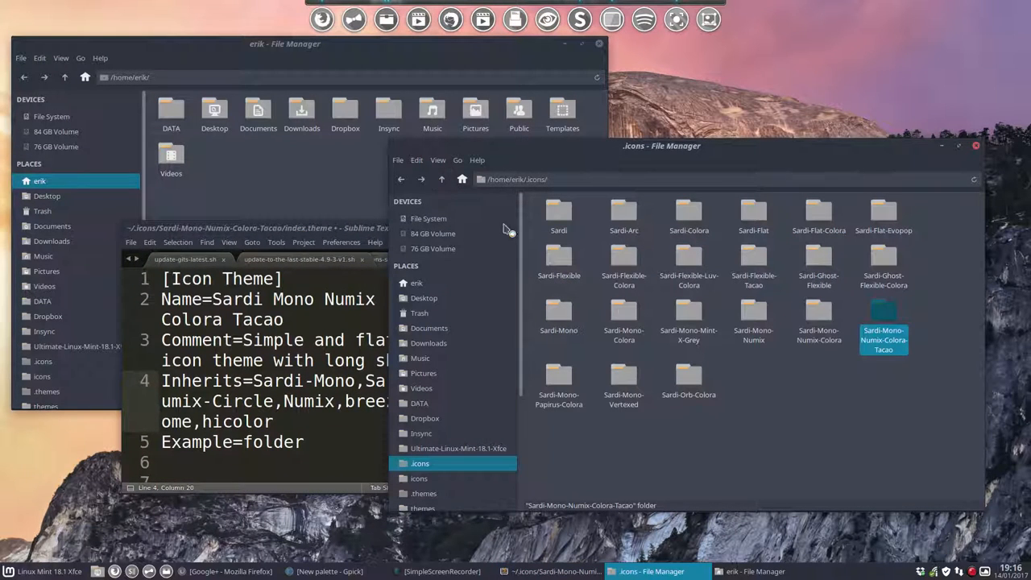
mouse_move(628, 319)
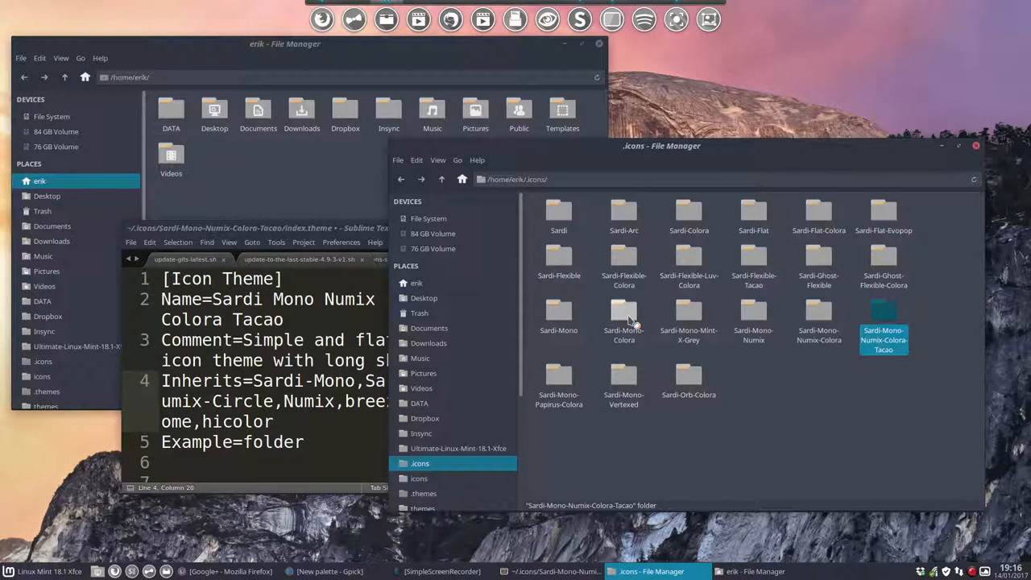
left_click(754, 265)
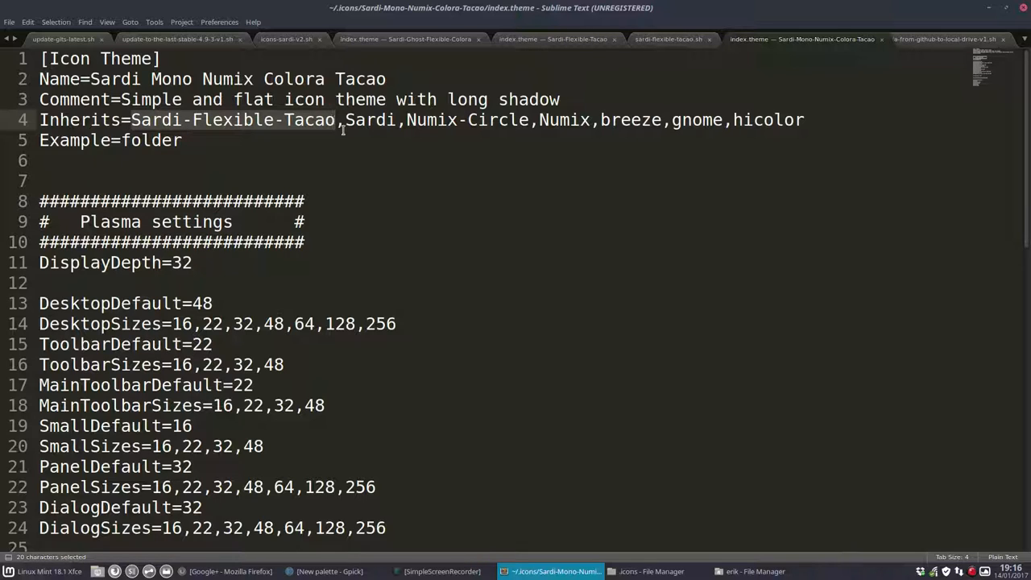
left_click(343, 120)
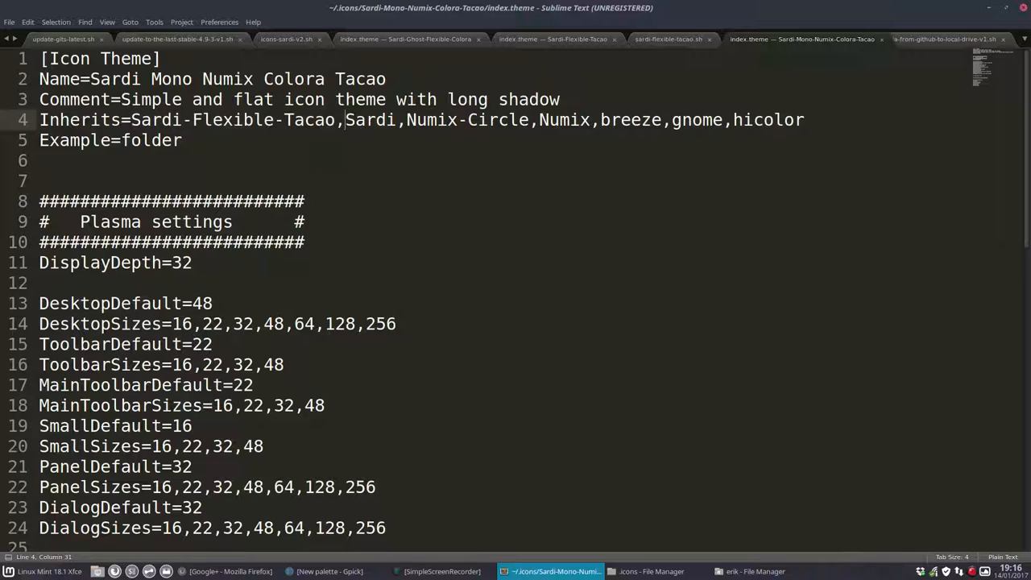
mouse_move(371, 119)
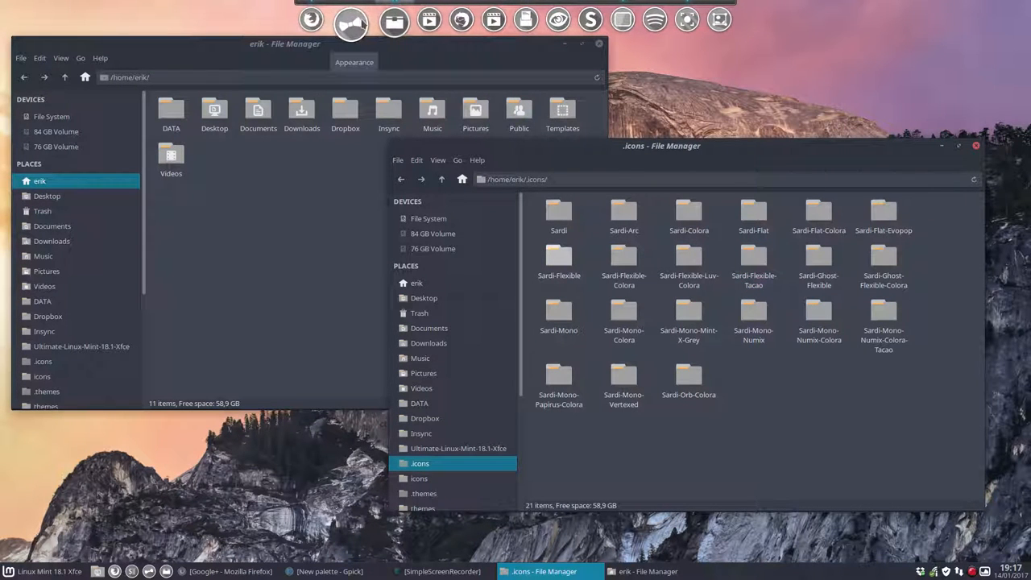
Step: Apply the Sardi Mono Numix Colora Tacao icon theme in Appearance and close the dialog
left_click(352, 18)
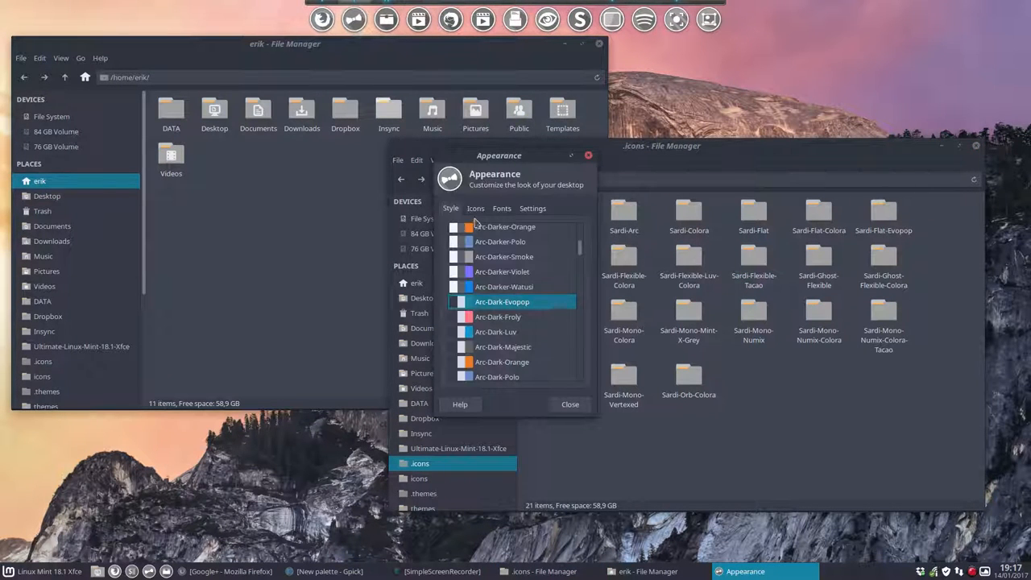
left_click(476, 208)
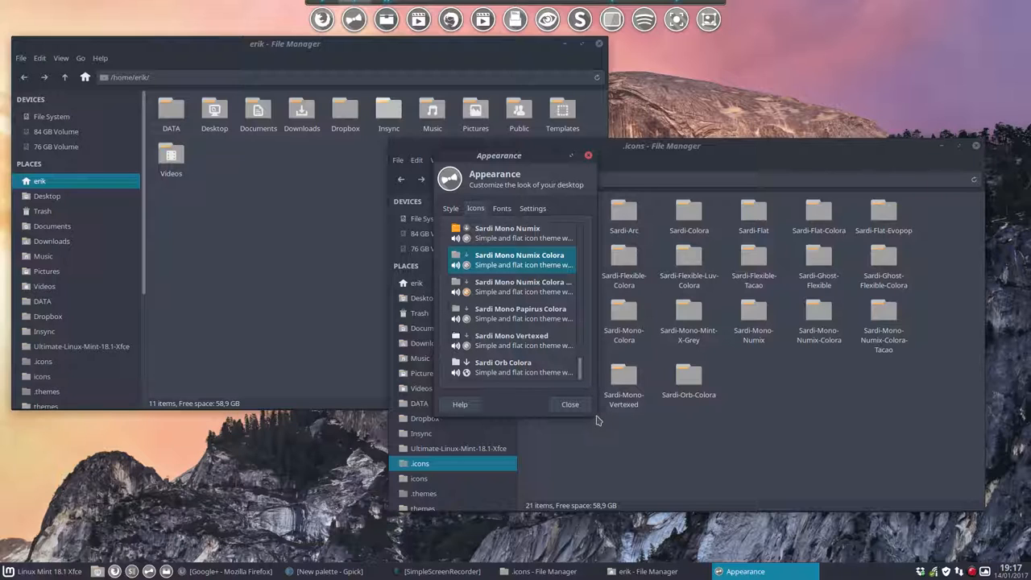
mouse_move(599, 409)
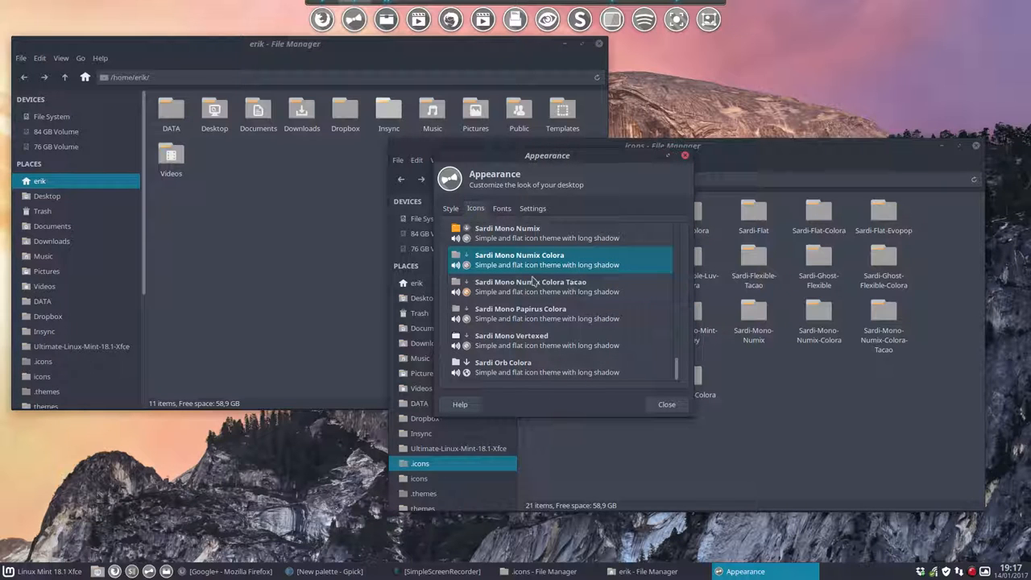
left_click(531, 286)
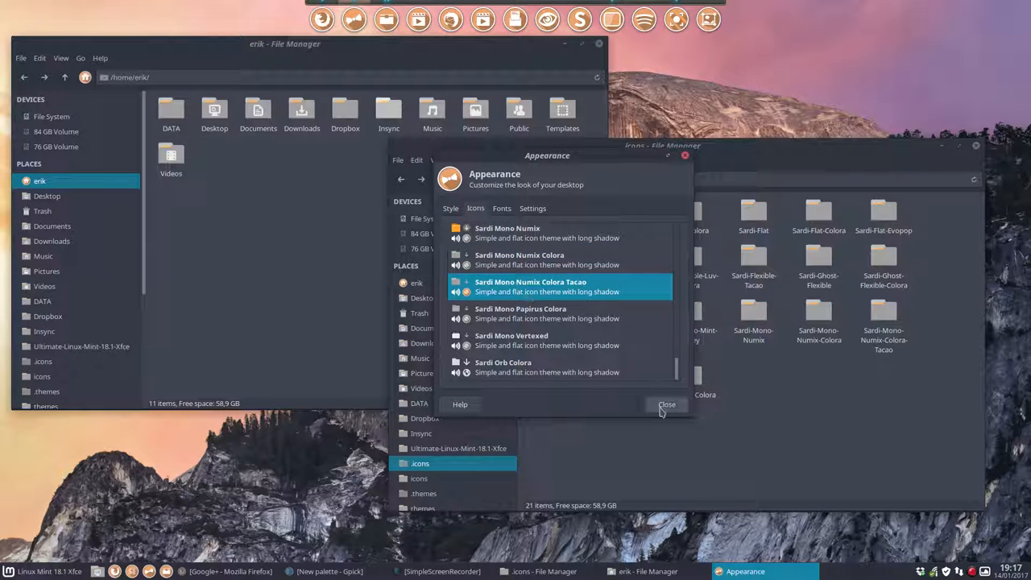
left_click(666, 405)
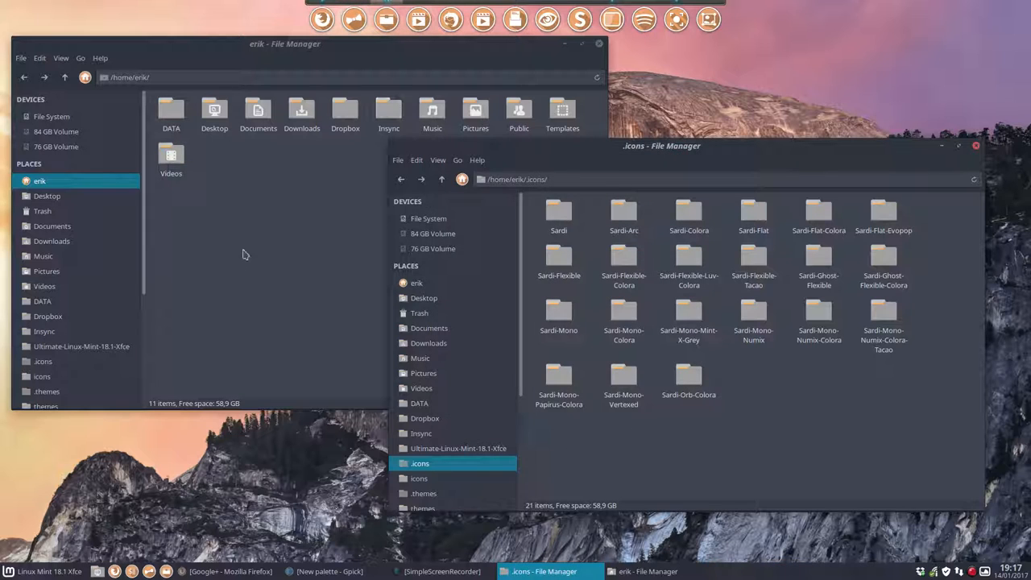
Step: Close the .icons window and briefly show the Whisker Menu to inspect the new grey folder icons
left_click(214, 113)
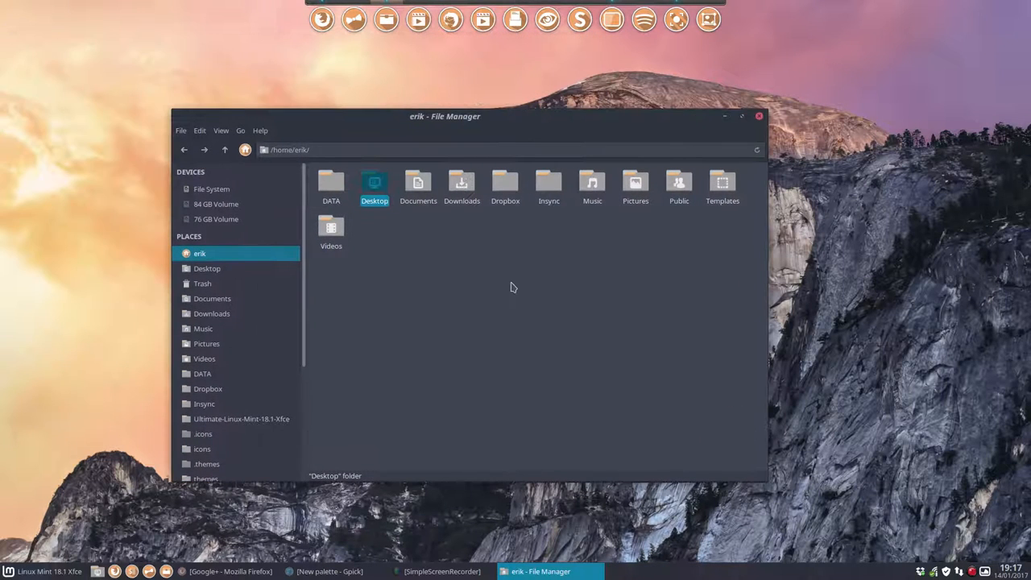
mouse_move(518, 341)
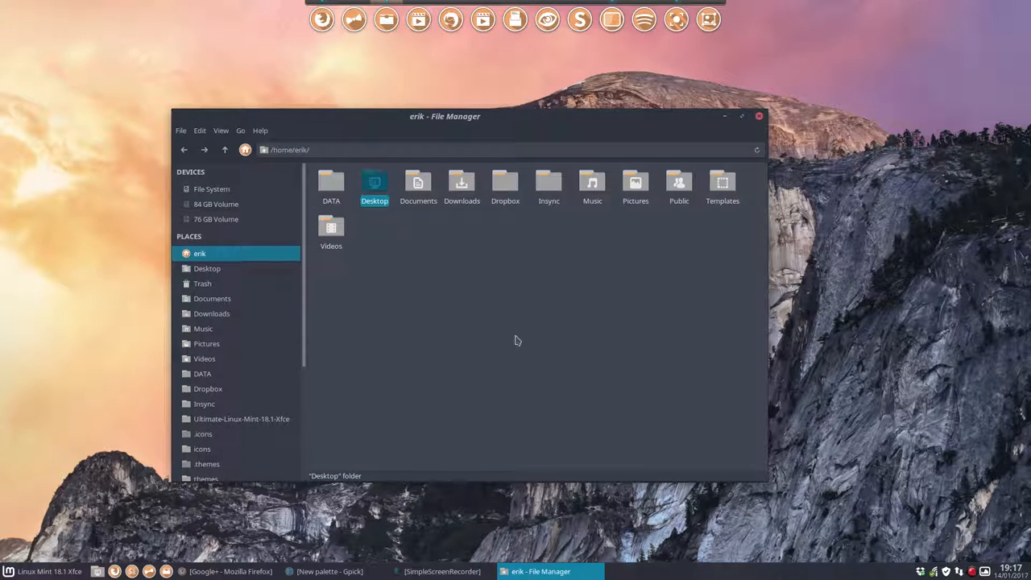
key("ctrl+a")
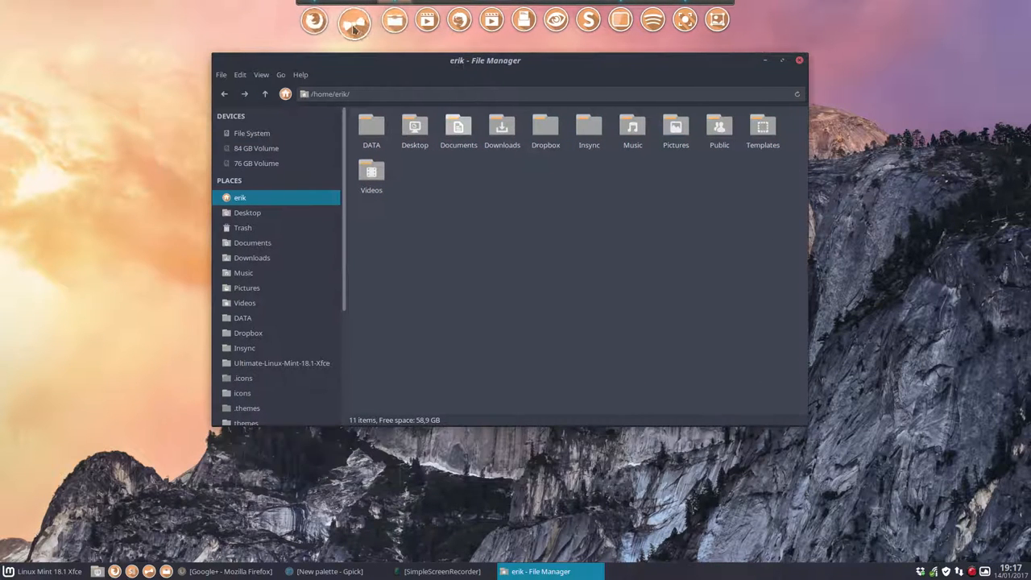
left_click(10, 572)
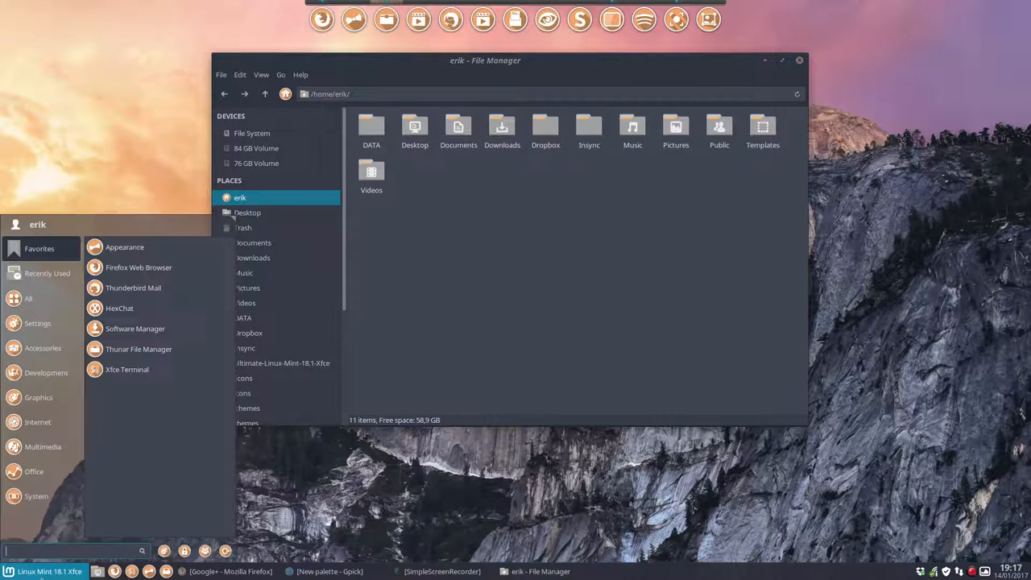
left_click(27, 297)
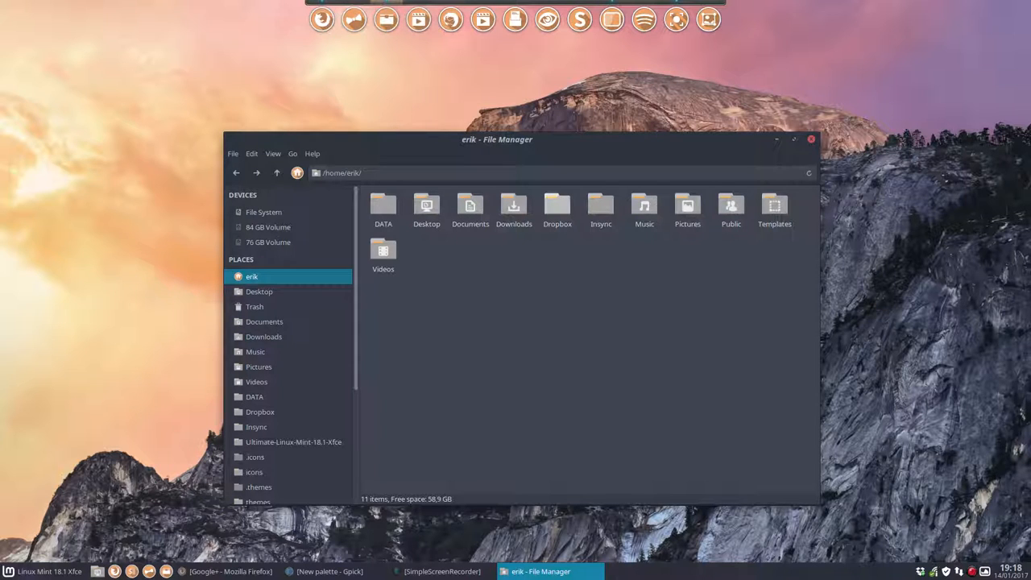
mouse_move(519, 361)
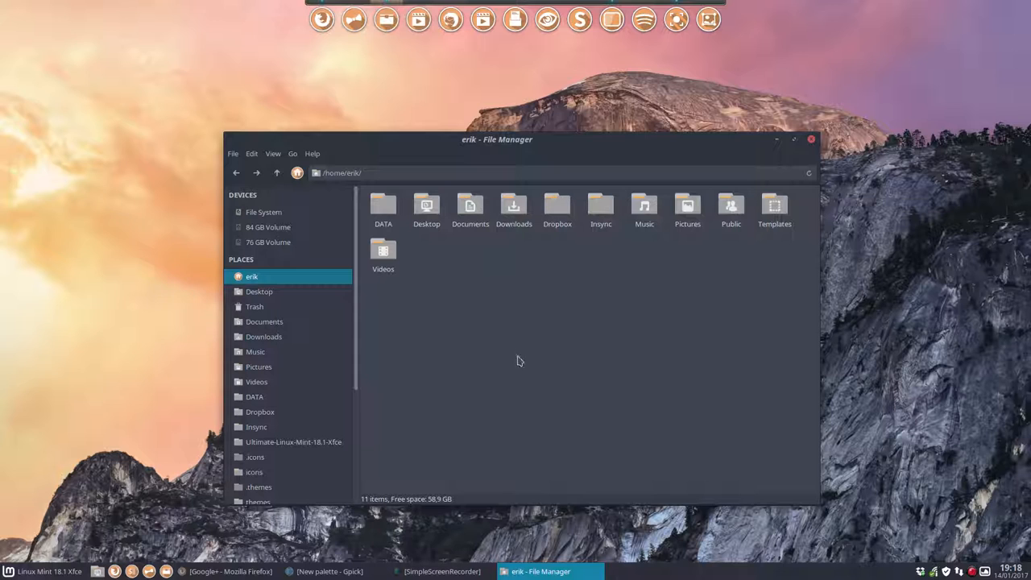
mouse_move(732, 359)
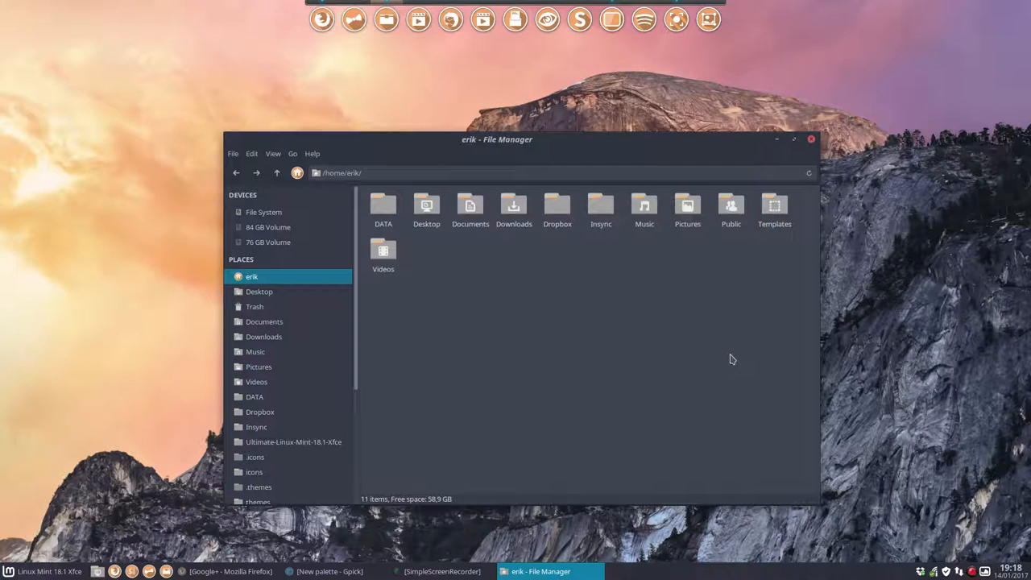